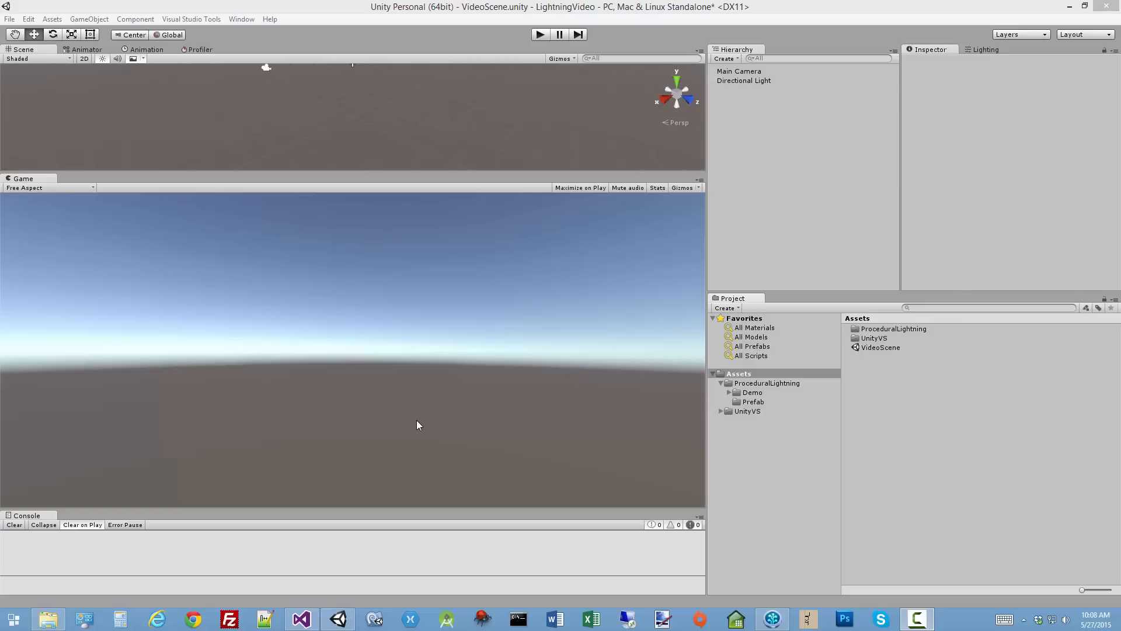
pyautogui.moveTo(515, 518)
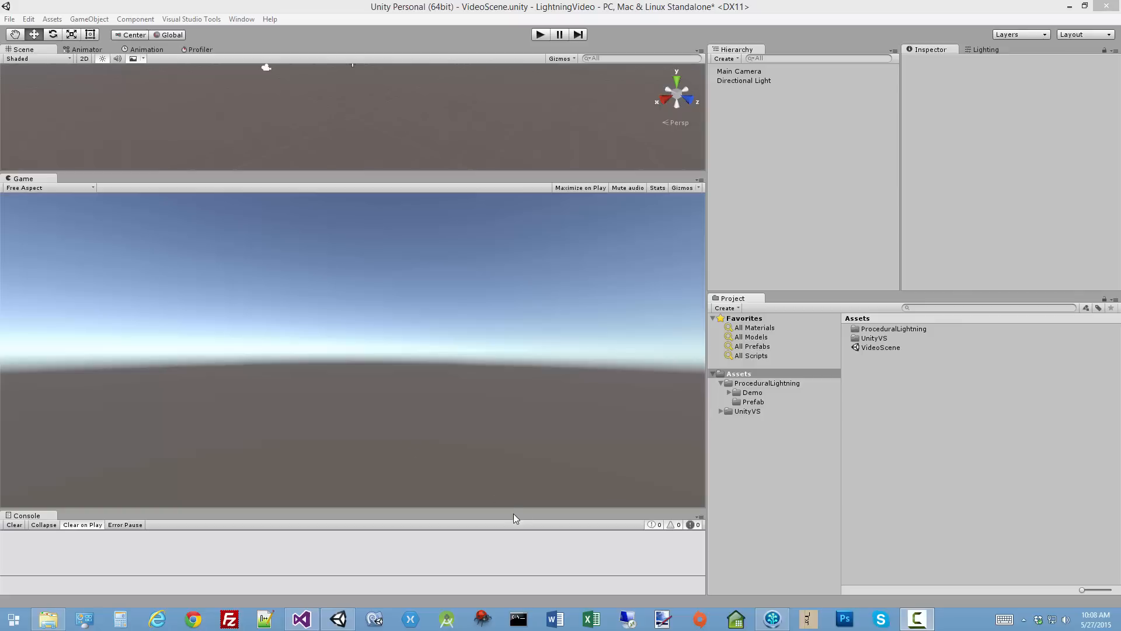
pyautogui.moveTo(750, 393)
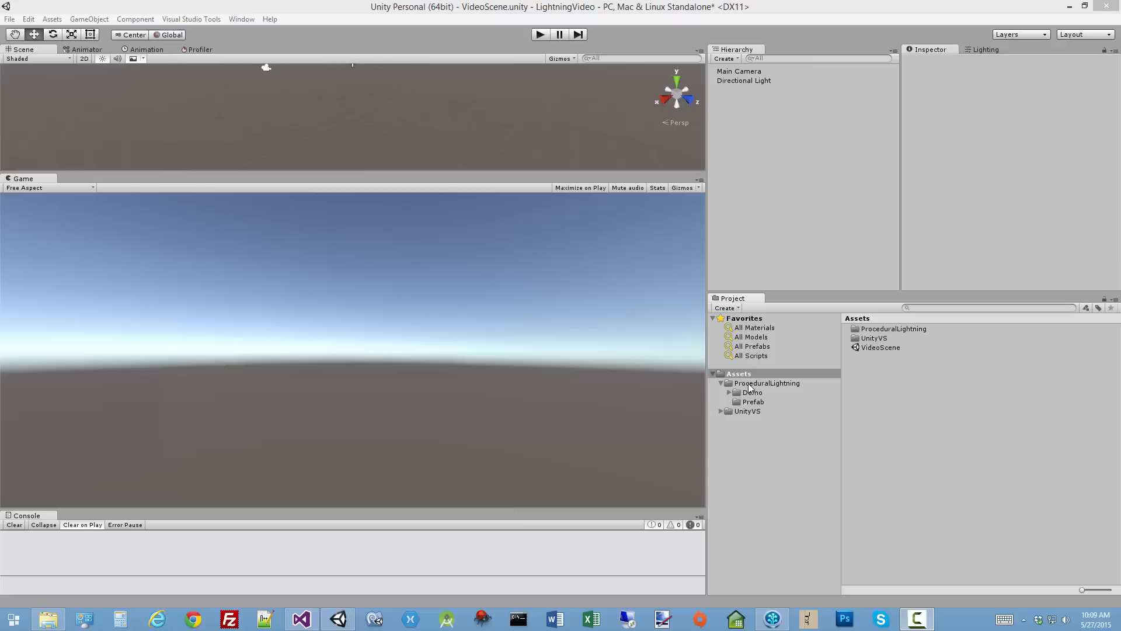
# Open the ProceduralLightning asset folder showing Demo, Prefab and Readme
pyautogui.click(766, 383)
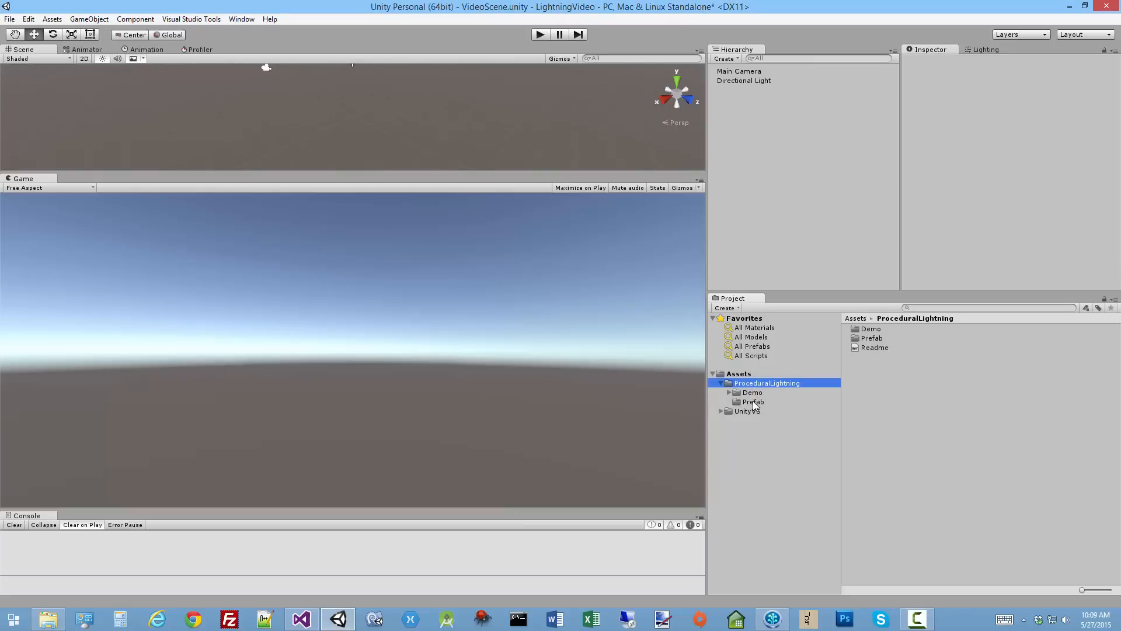
# Attach the LightningBoltScript from the Prefab folder to the Main Camera
pyautogui.click(754, 401)
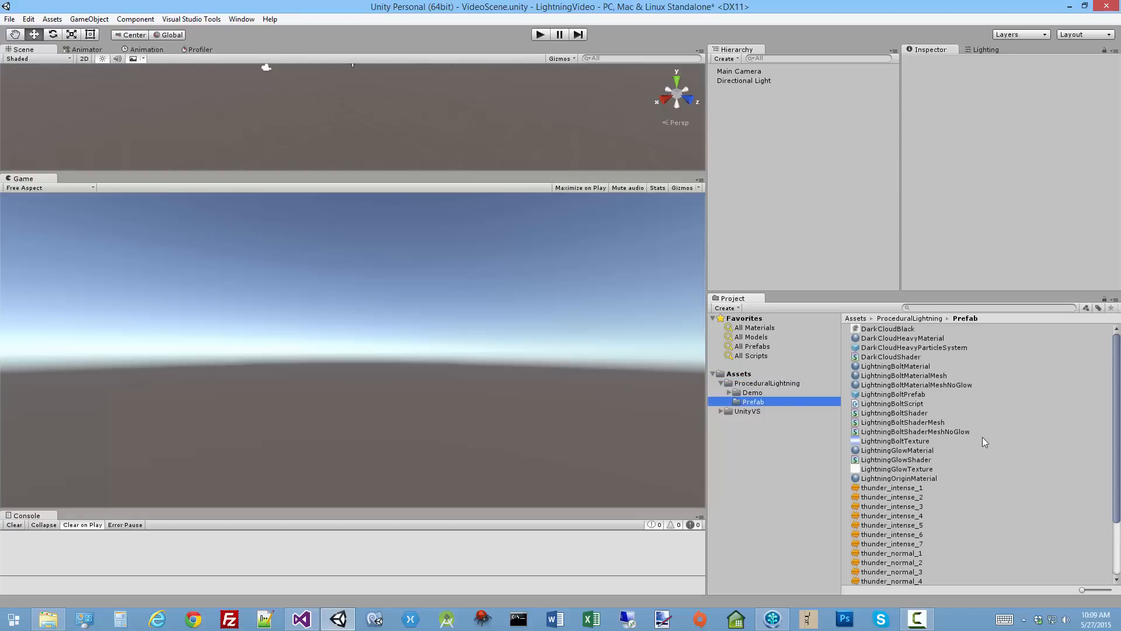
pyautogui.click(893, 403)
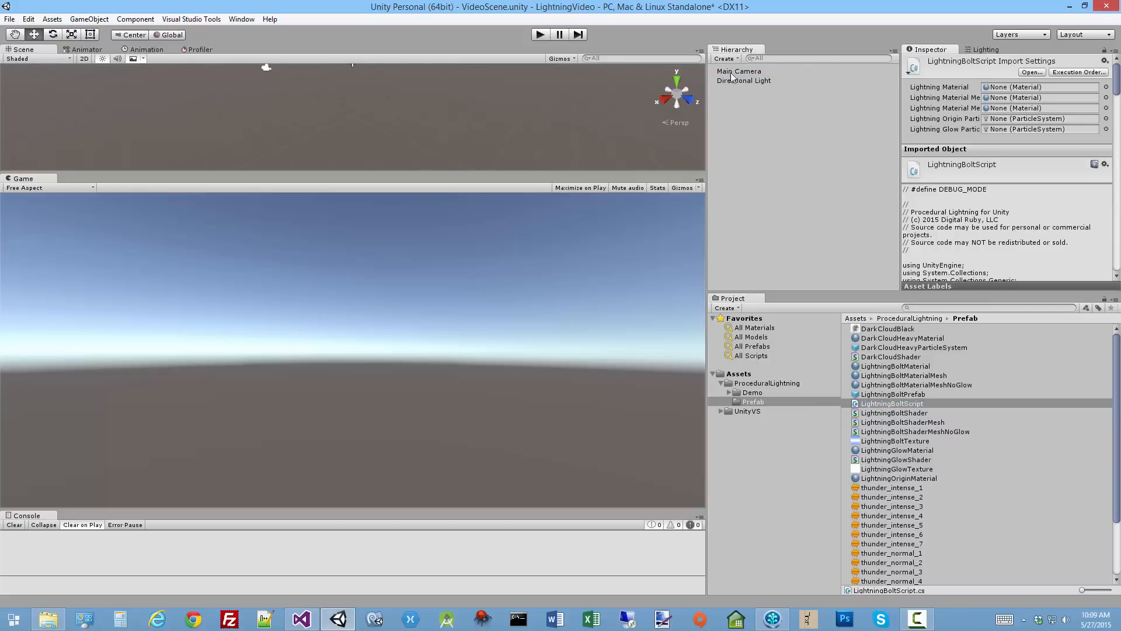
pyautogui.click(738, 71)
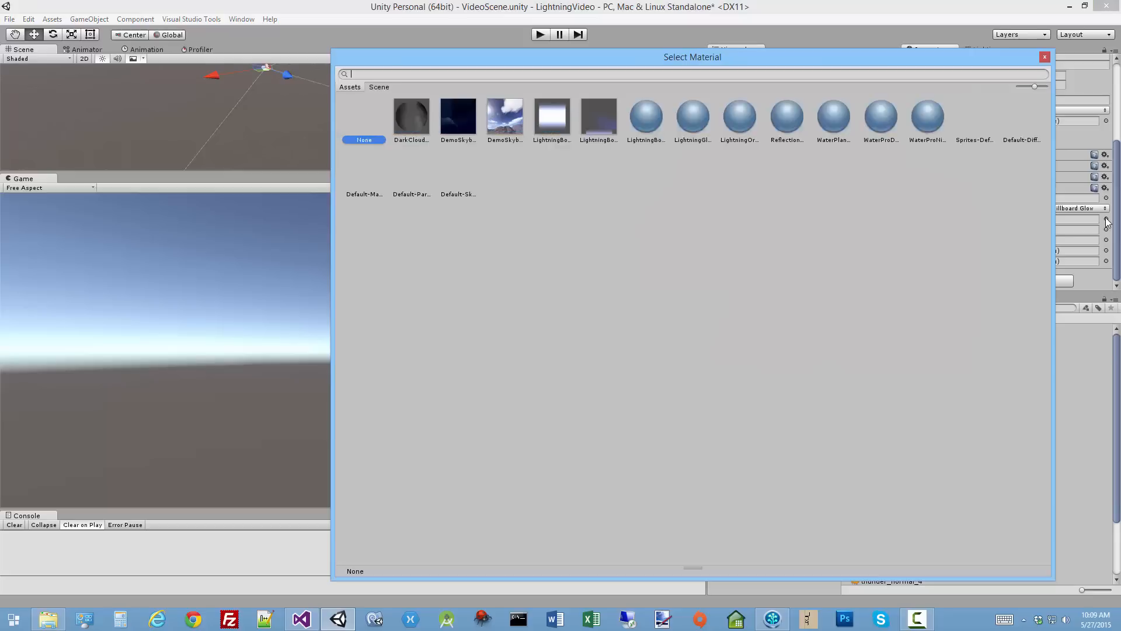
# Assign LightningBoltMaterial, LightningBoltMaterialMesh and LightningBoltMaterialMeshNoGlow to the script's material slots
pyautogui.click(552, 115)
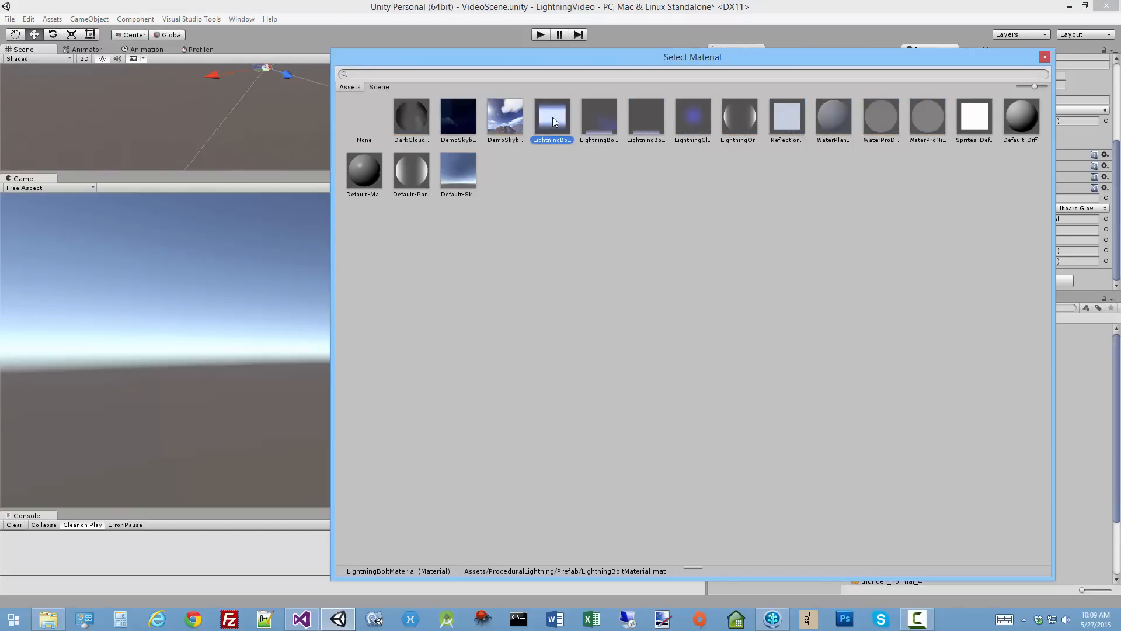
pyautogui.click(365, 116)
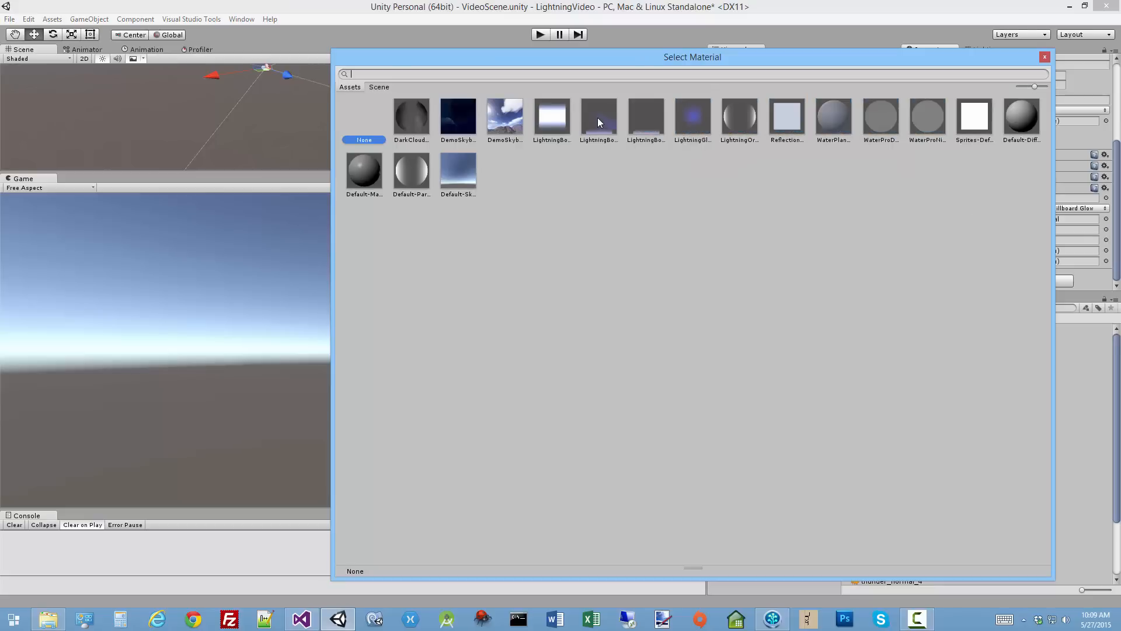
pyautogui.click(598, 118)
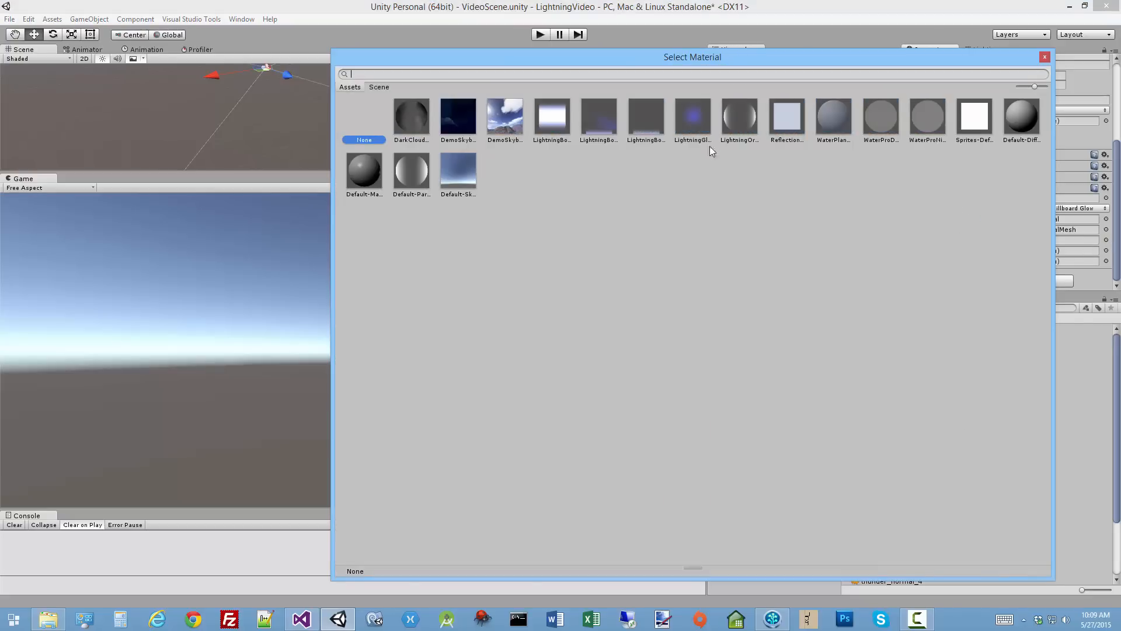
pyautogui.click(645, 118)
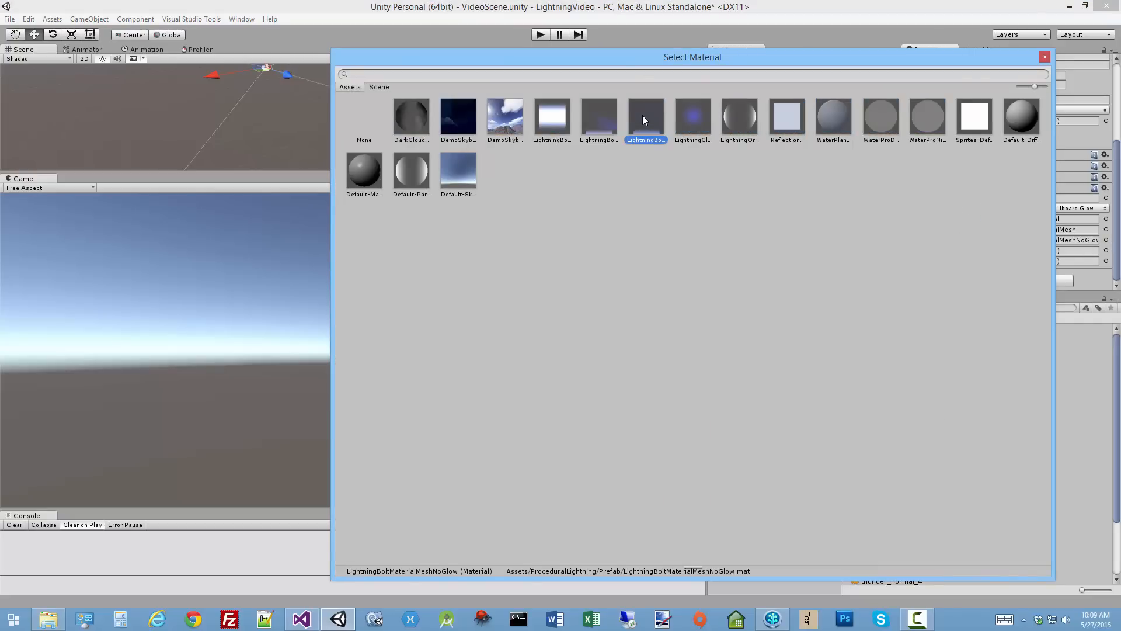
pyautogui.moveTo(647, 120)
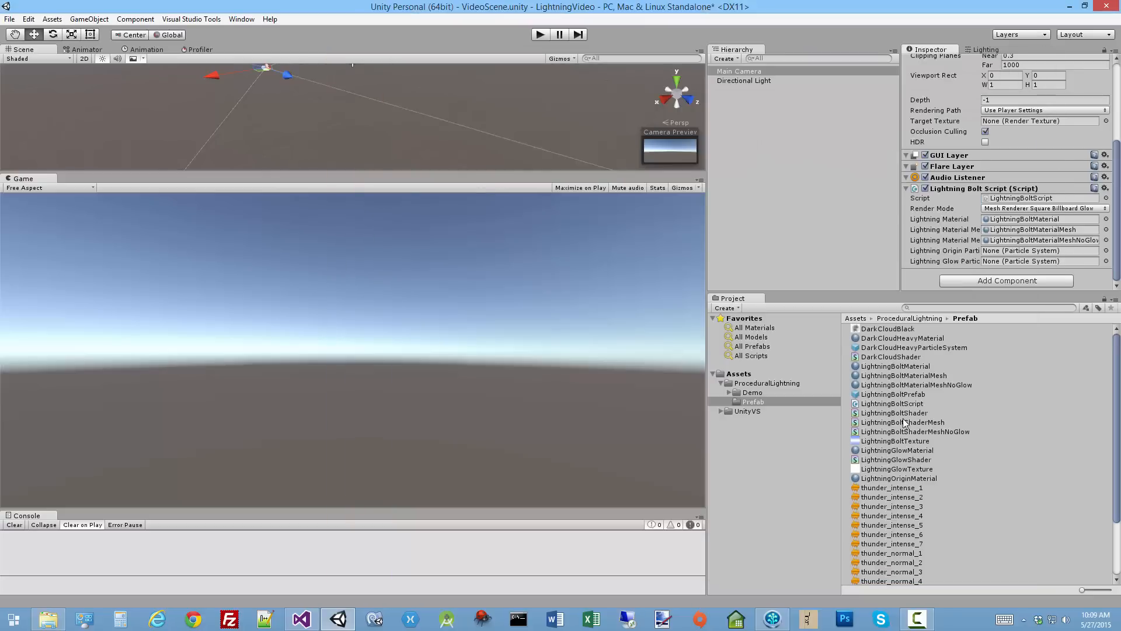
pyautogui.click(893, 393)
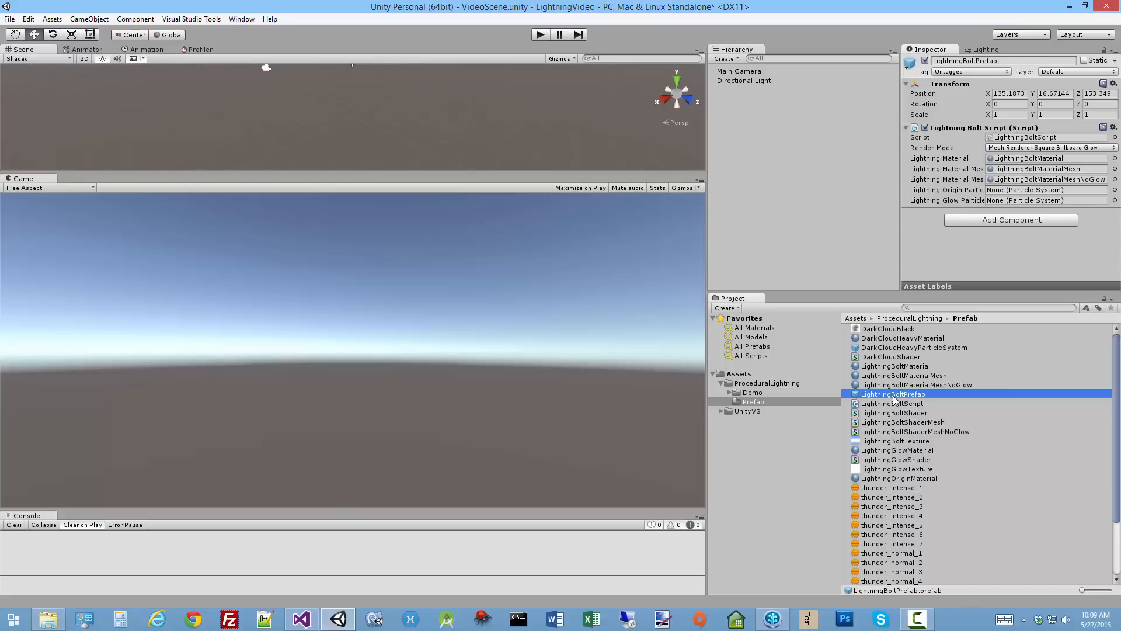
pyautogui.moveTo(779, 171)
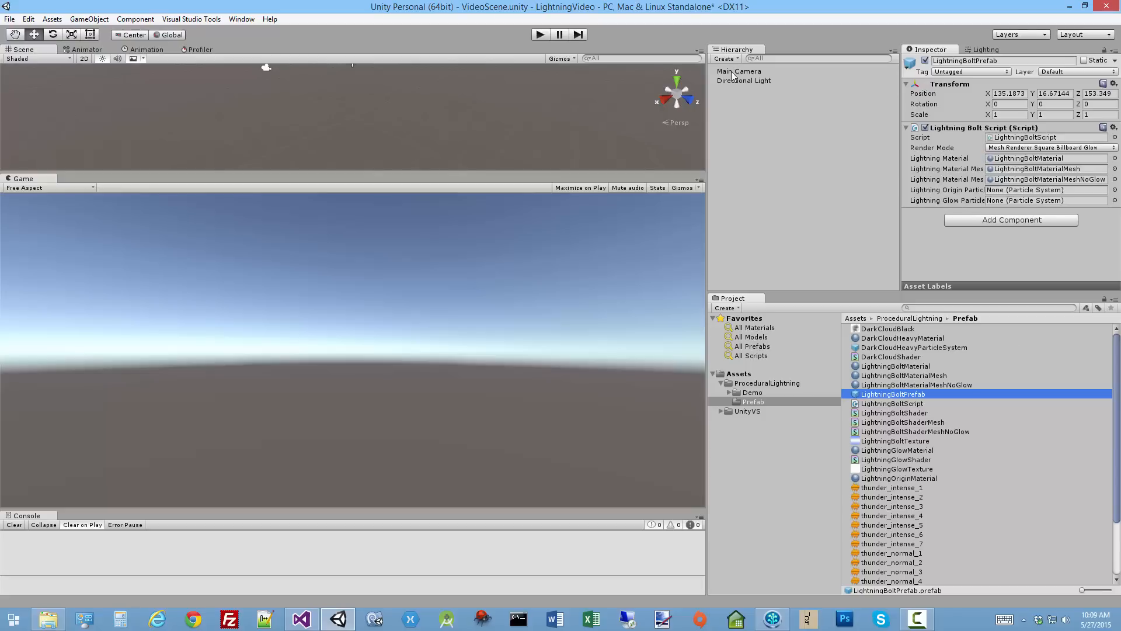
pyautogui.click(739, 72)
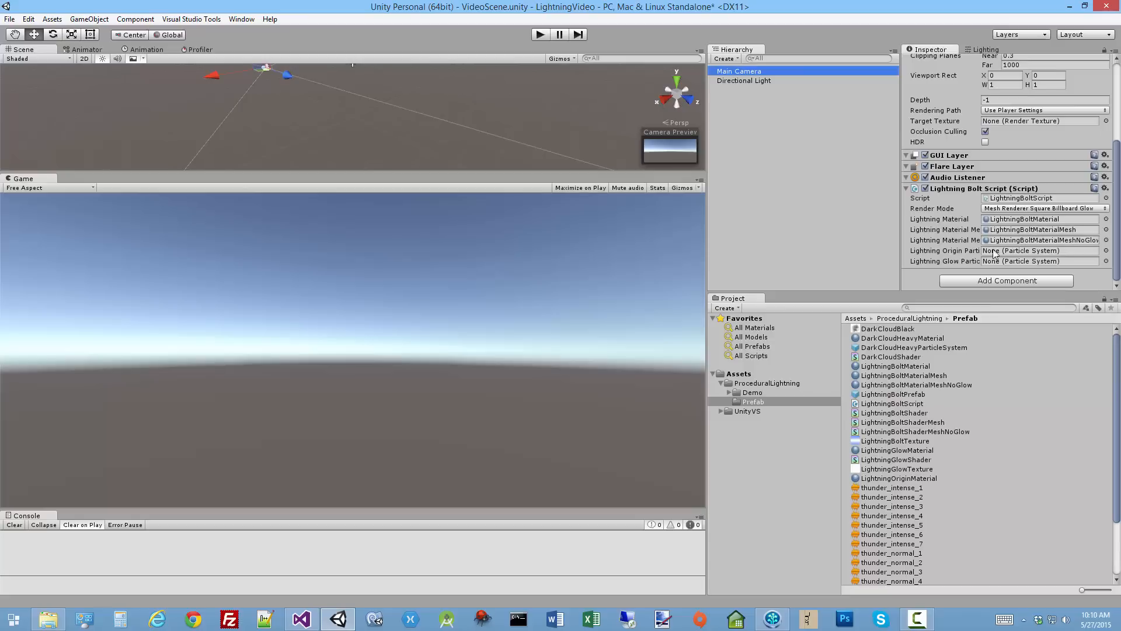
pyautogui.moveTo(958, 254)
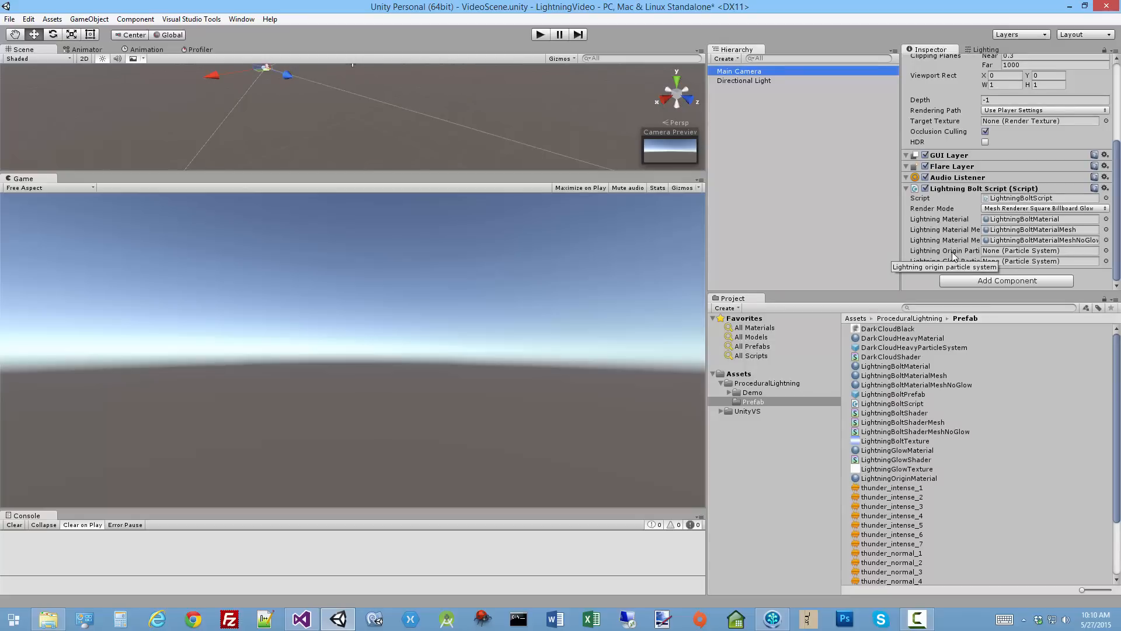
pyautogui.moveTo(944, 260)
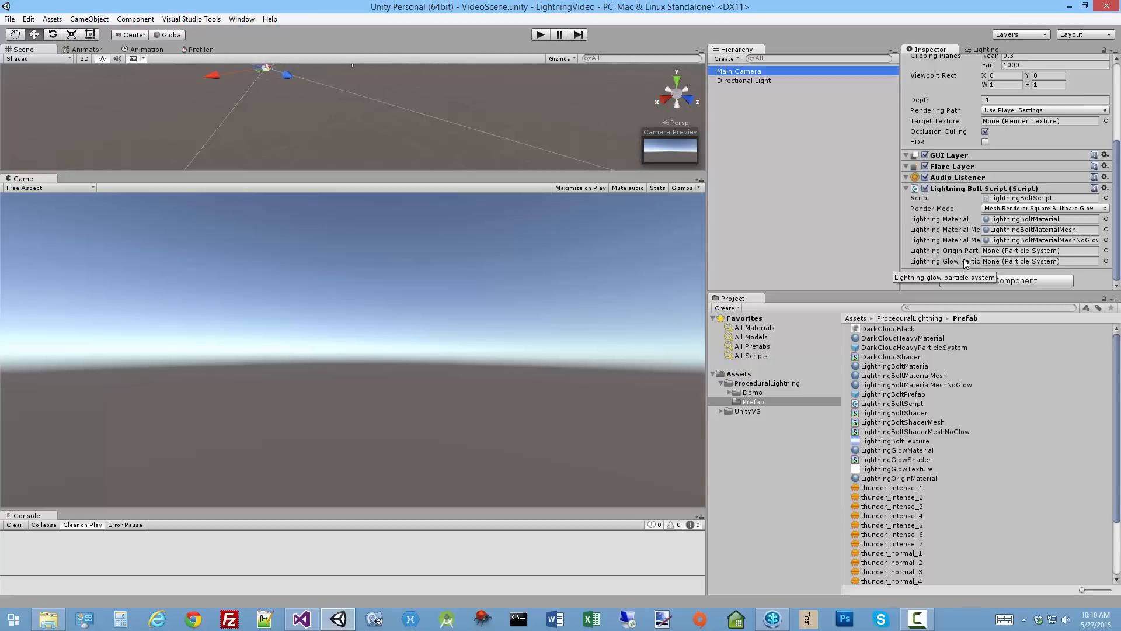
pyautogui.moveTo(956, 252)
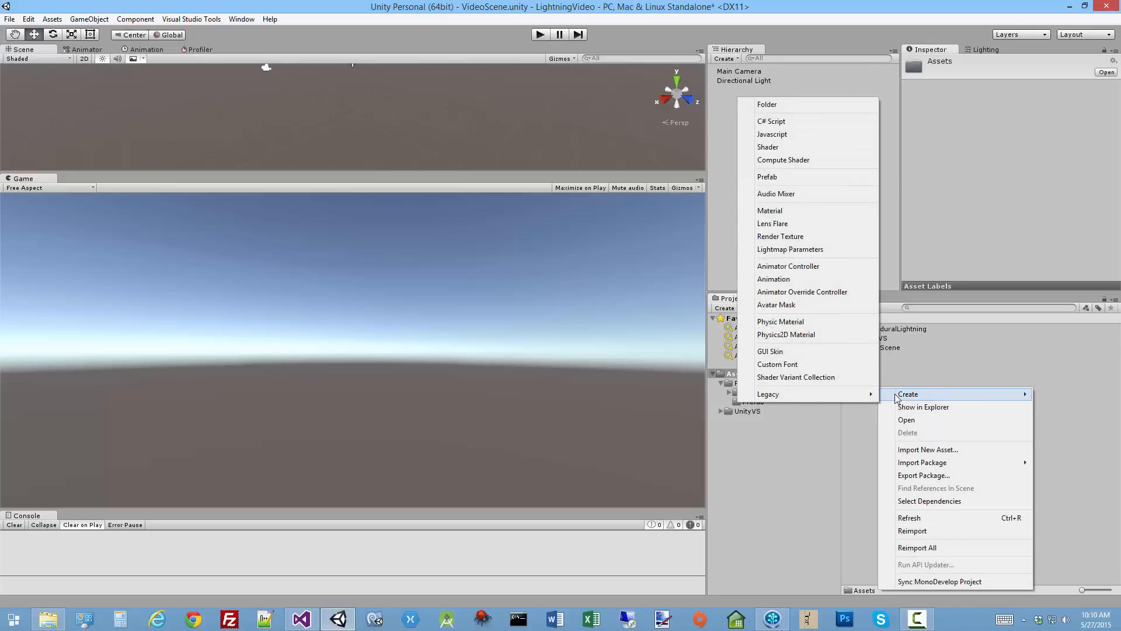
pyautogui.moveTo(772, 120)
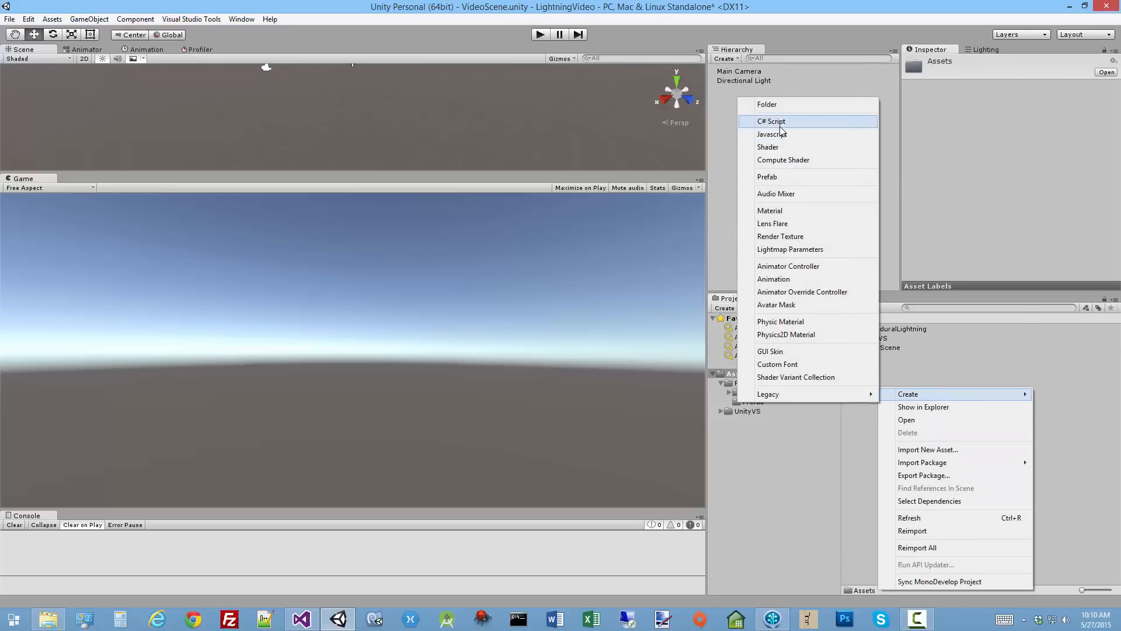
# Create a new C# script VideoDemoScript in Assets
pyautogui.click(771, 121)
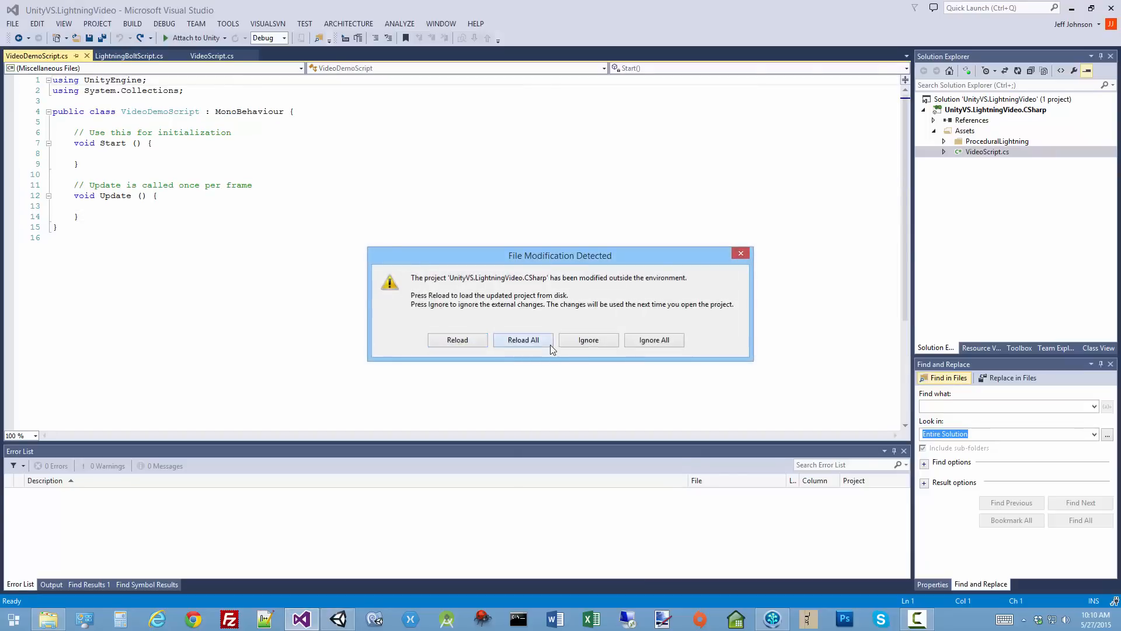
# Add an empty CallLightning method called from Update on Input.GetKeyDown(KeyCode.Space), and build
pyautogui.click(524, 340)
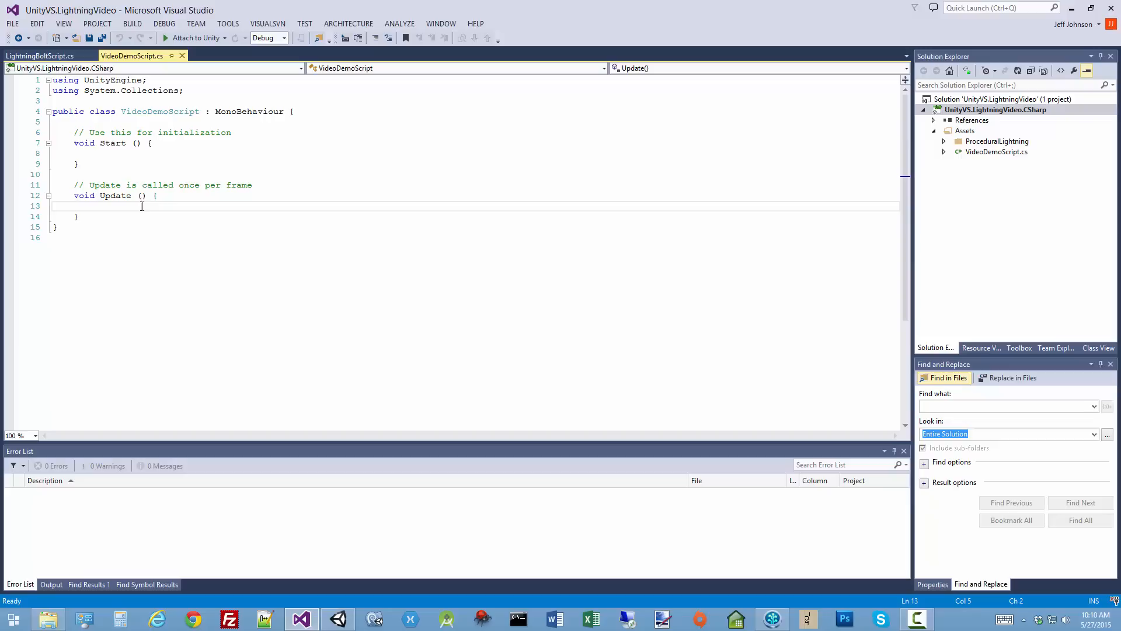
pyautogui.write('private void Call')
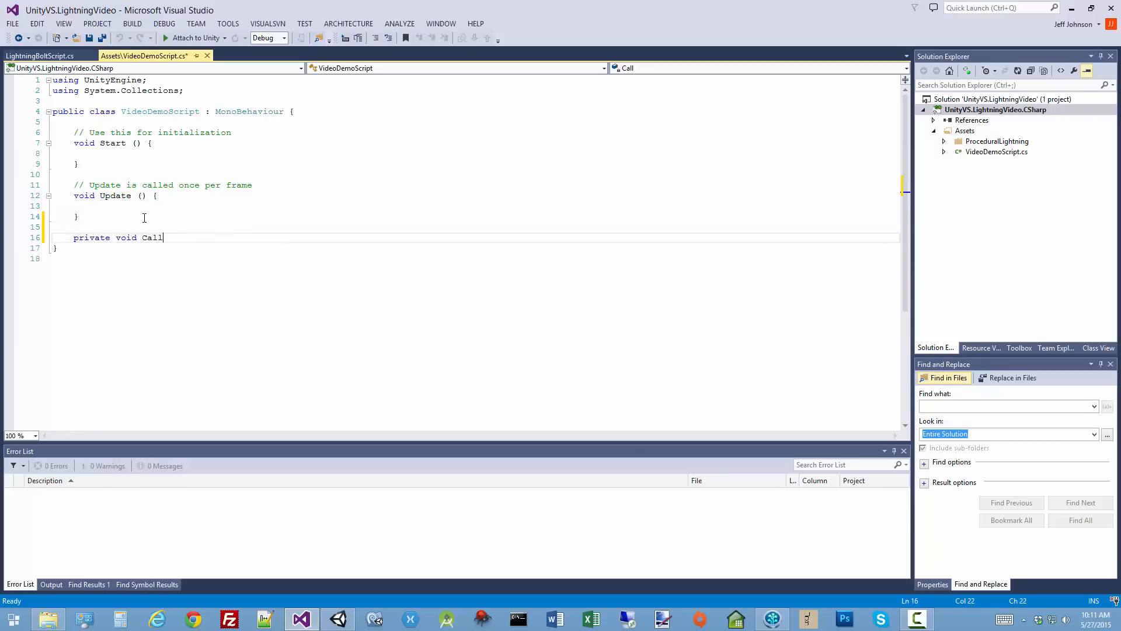
pyautogui.write('Lightning()')
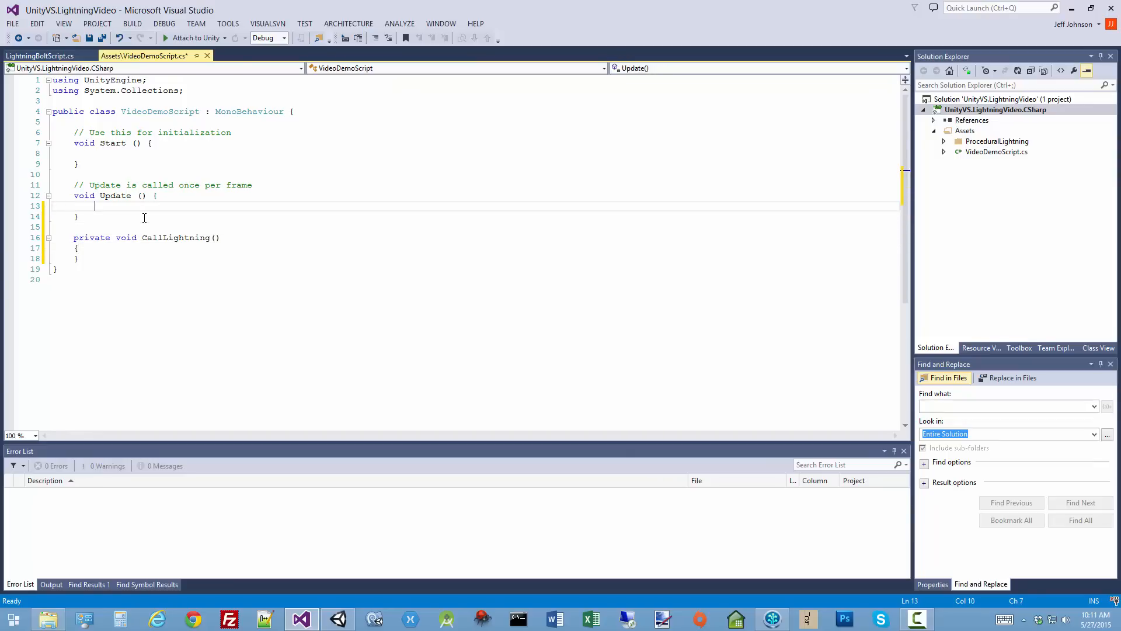
pyautogui.write('if (Input.GetKeyDown')
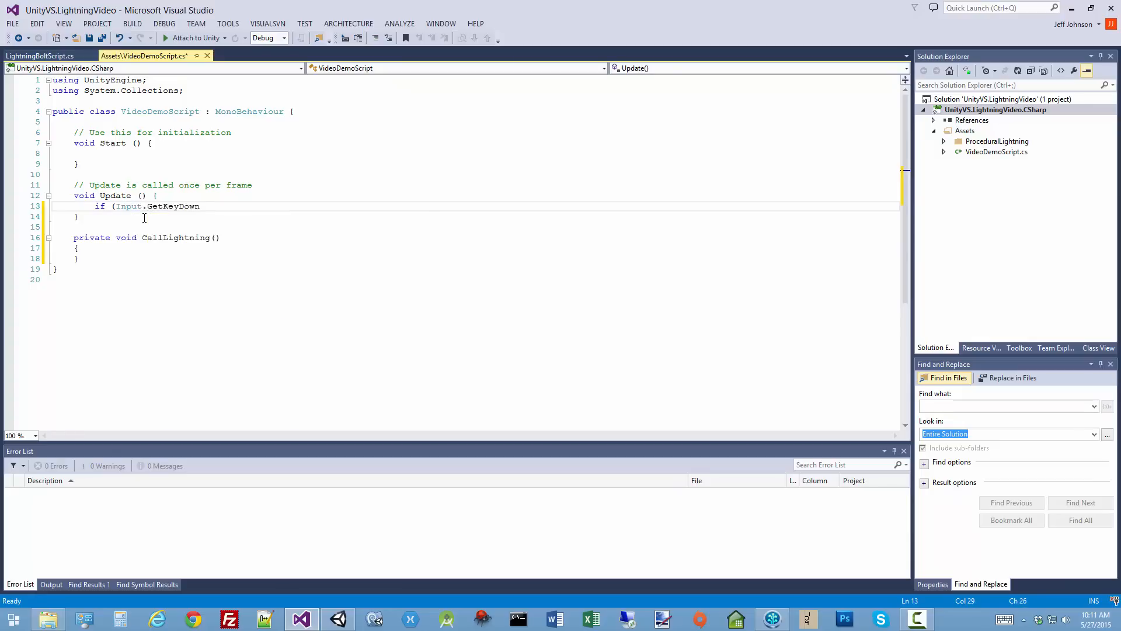
pyautogui.write('(KeyCode.Space')
pyautogui.write('Call')
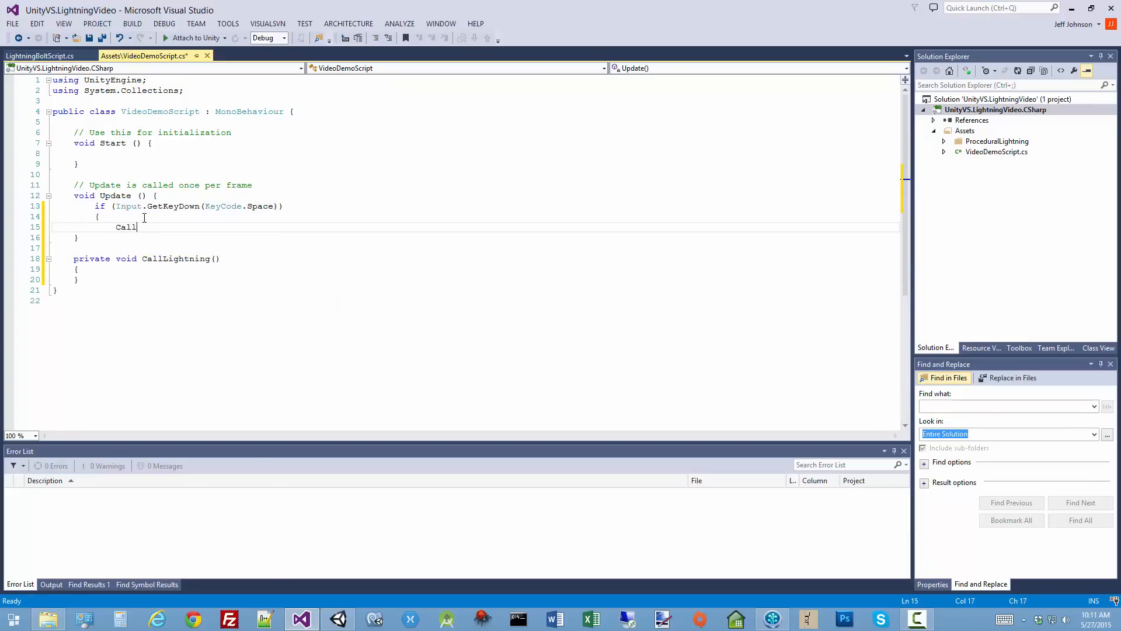
pyautogui.write('Lightning();')
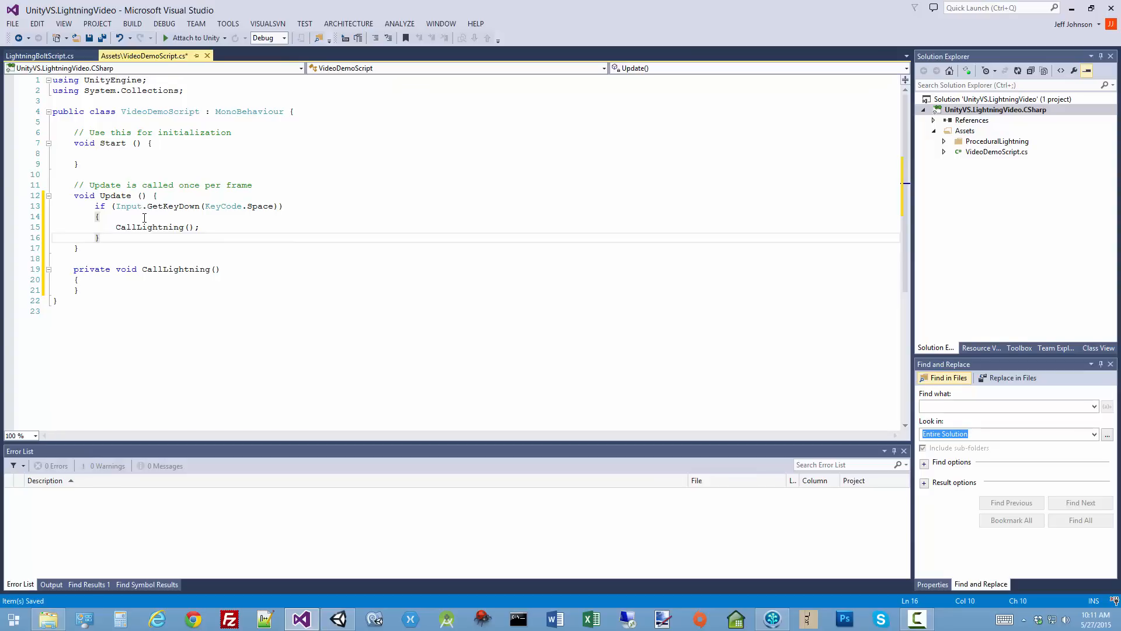
pyautogui.press('ctrl+s')
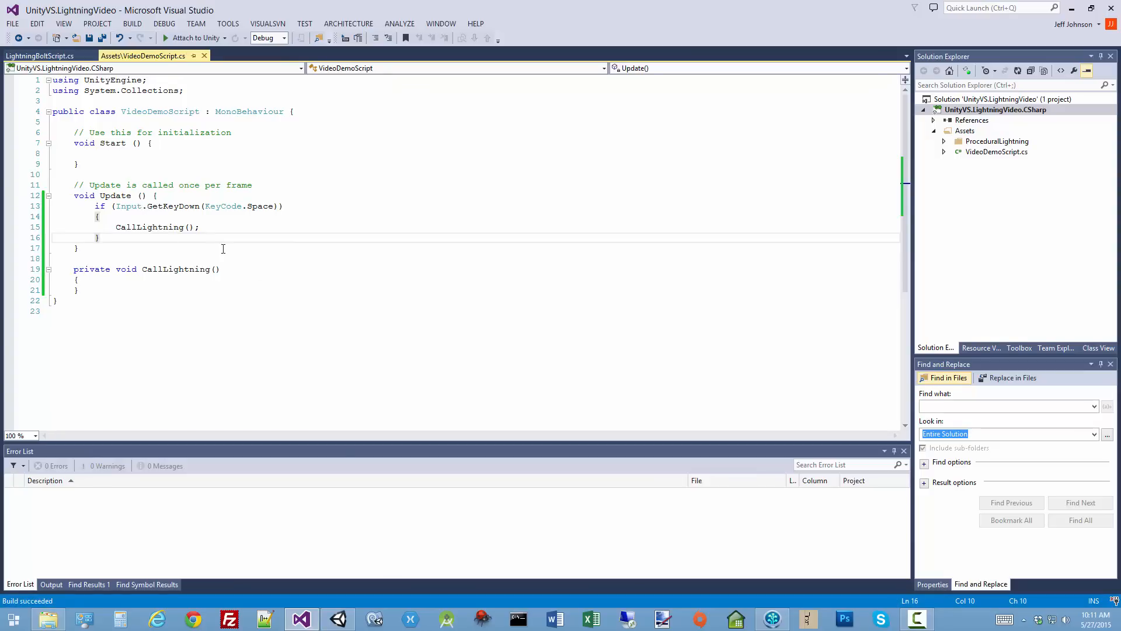
pyautogui.moveTo(337, 619)
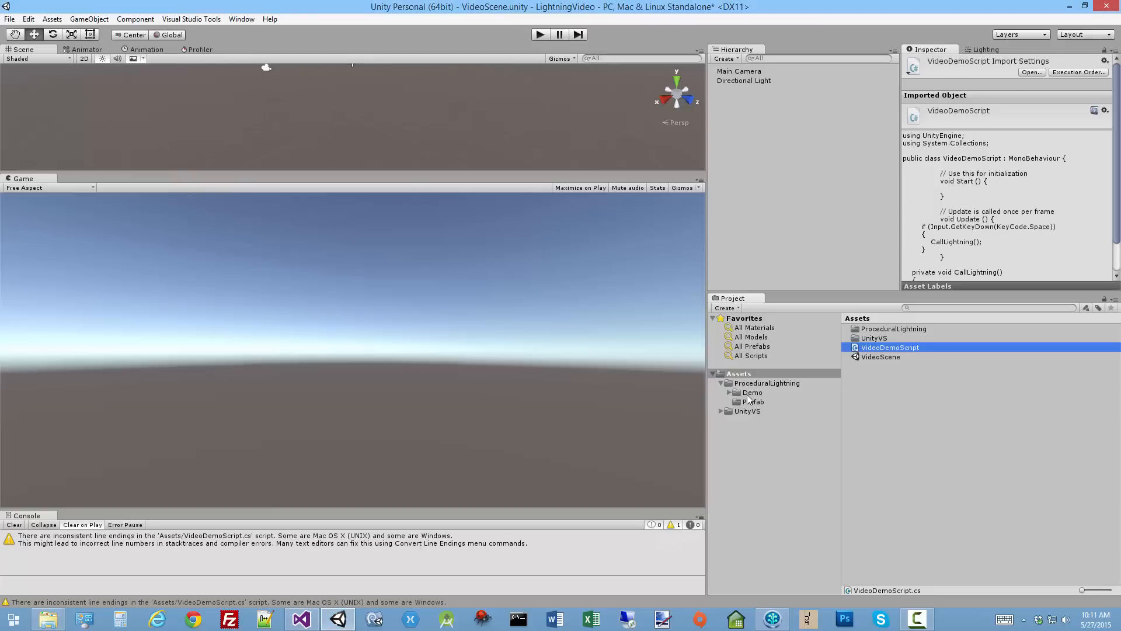
# Open the DemoSceneConfigure scene from ProceduralLightning's Demo folder, answering the unsaved-changes prompt
pyautogui.click(751, 392)
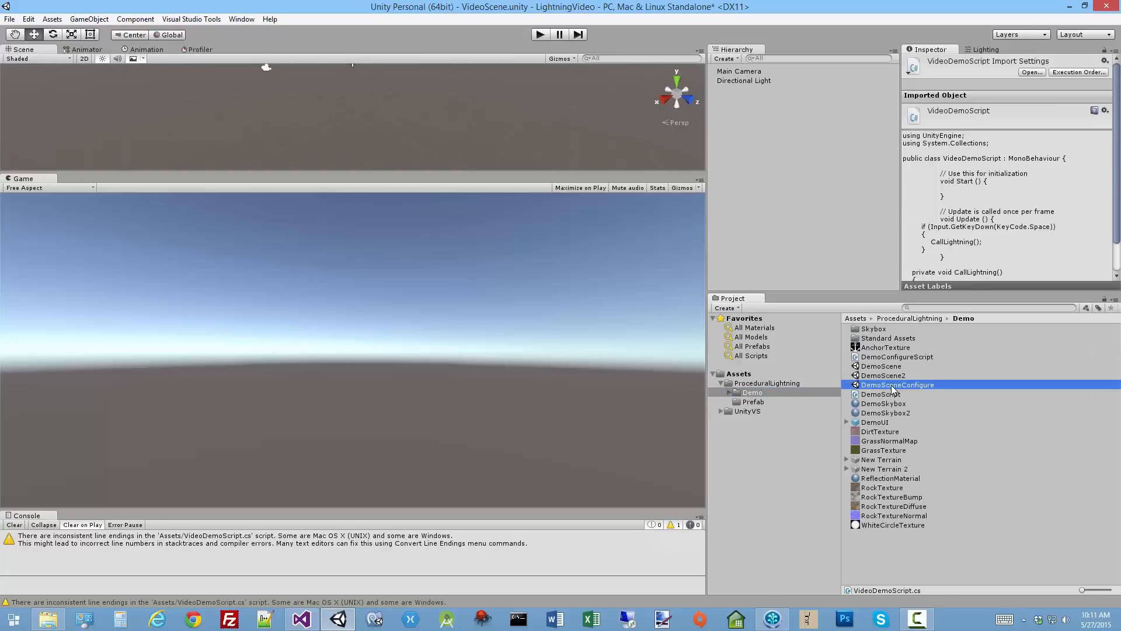
pyautogui.doubleClick(897, 385)
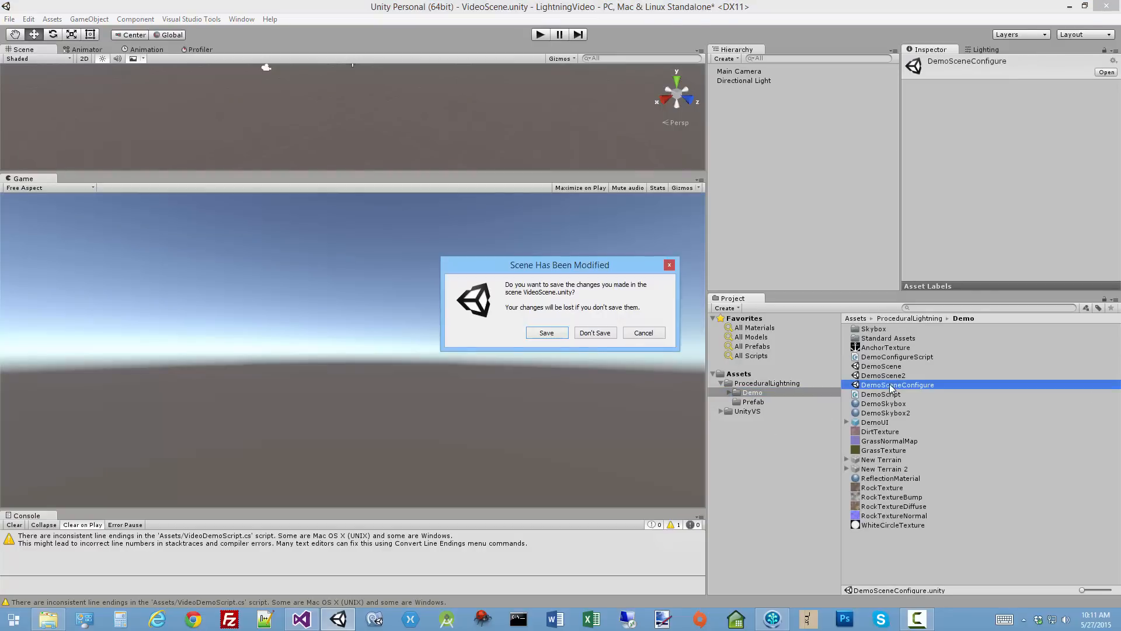
pyautogui.click(595, 333)
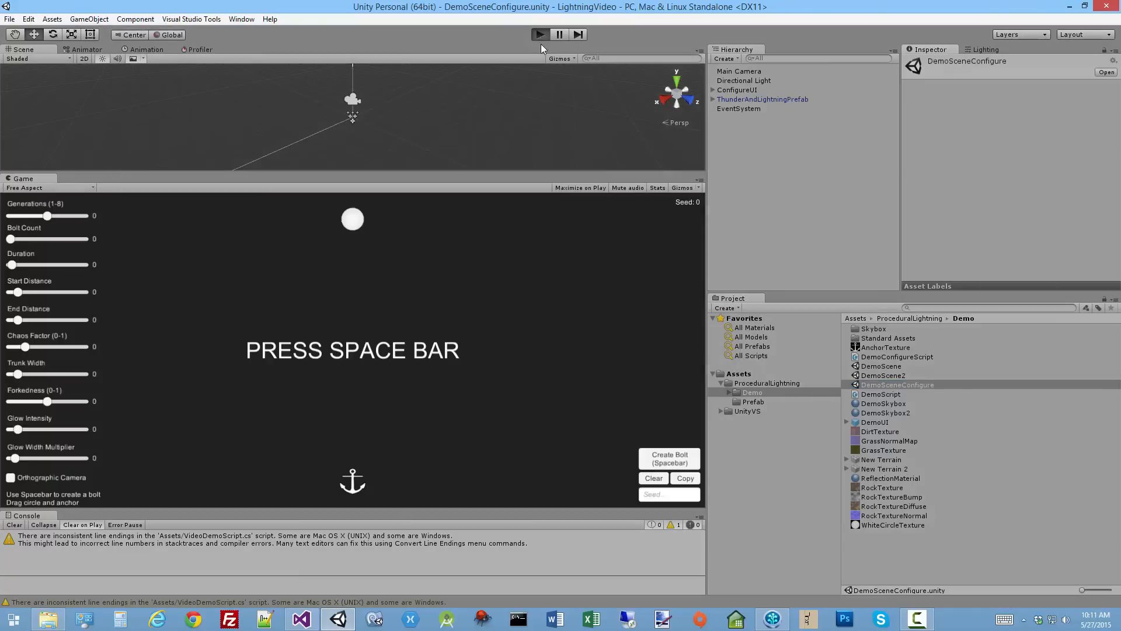
# Fire bolts and tune generations to 6, glow intensity 0.43, glow width 1.97 and duration 0.72
pyautogui.press('space')
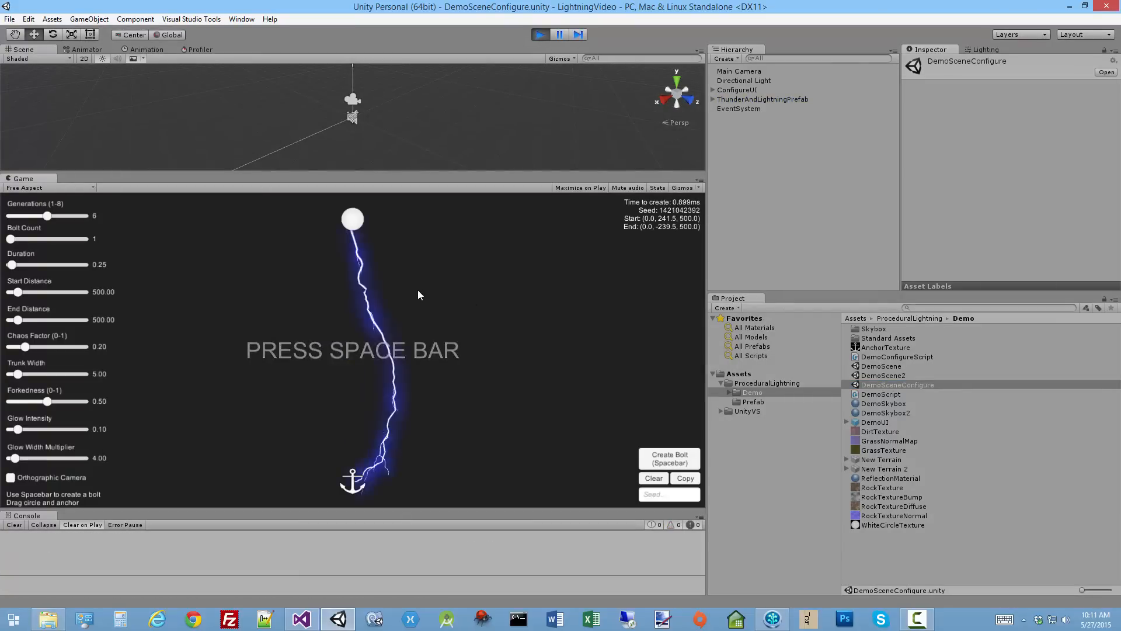
pyautogui.press('space')
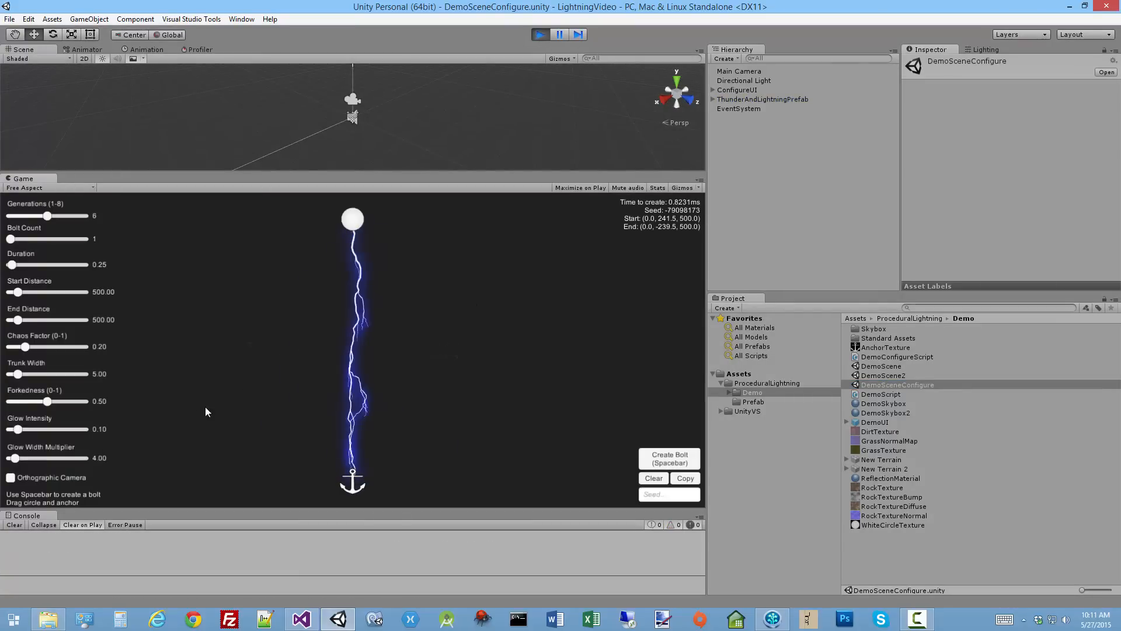
pyautogui.moveTo(15, 428); pyautogui.dragTo(47, 429)
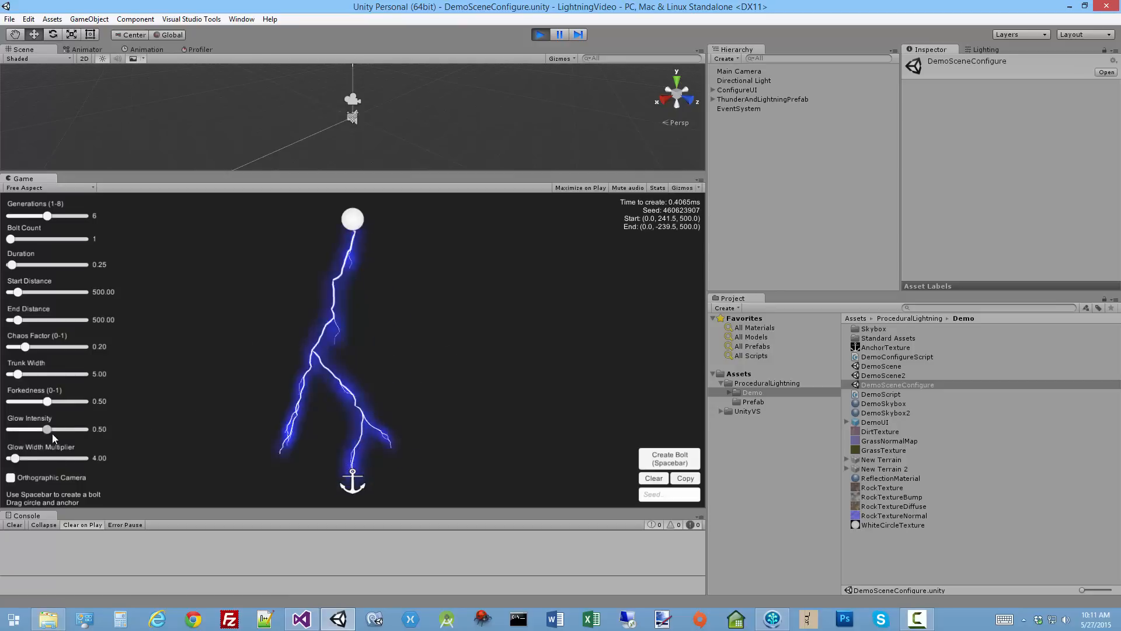
pyautogui.moveTo(48, 429); pyautogui.dragTo(42, 429)
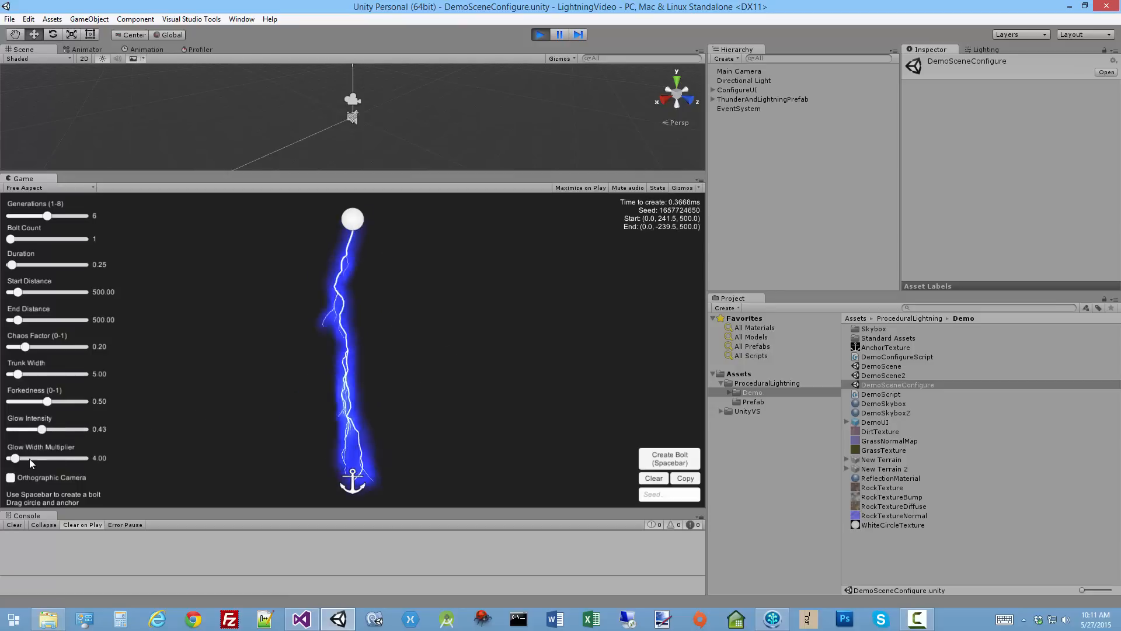
pyautogui.moveTo(13, 458); pyautogui.dragTo(21, 458)
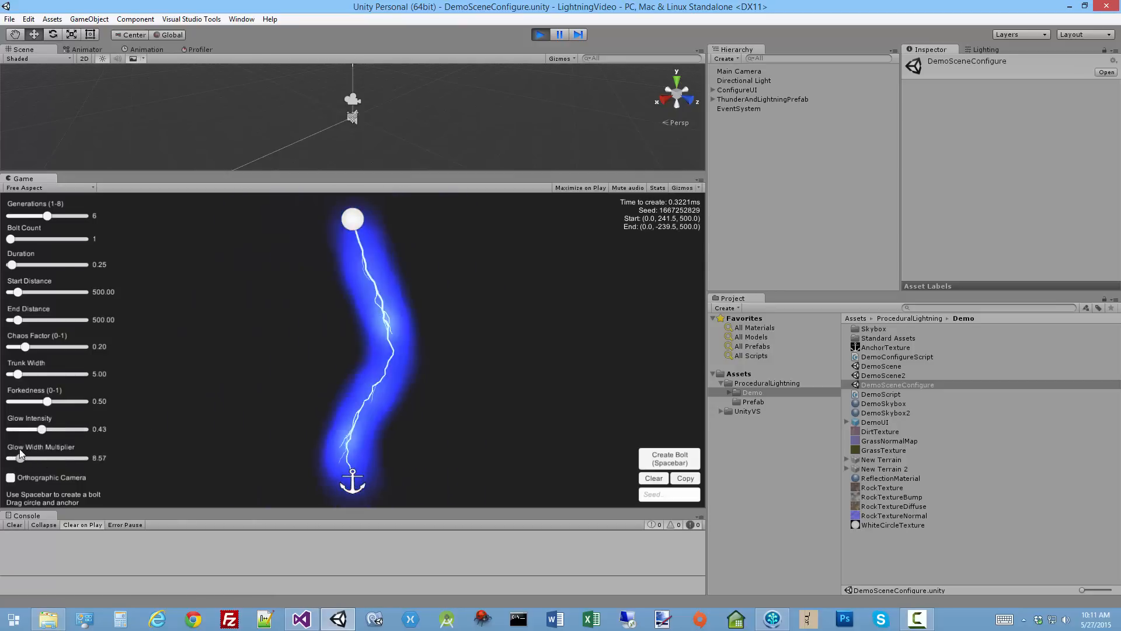
pyautogui.moveTo(48, 216); pyautogui.dragTo(85, 216)
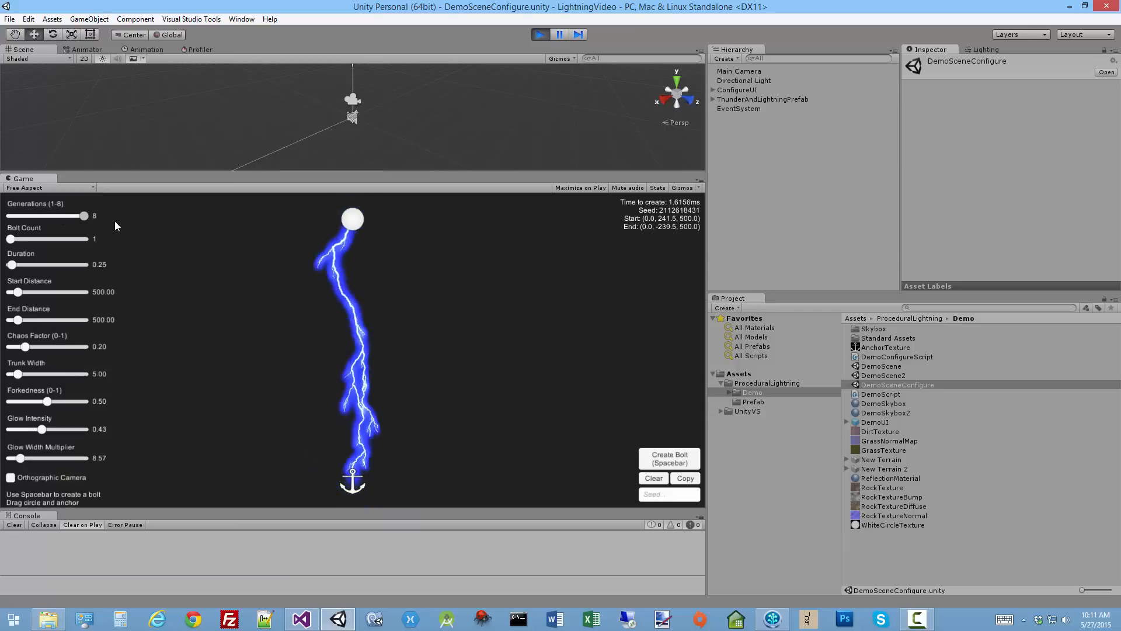
pyautogui.moveTo(85, 215); pyautogui.dragTo(9, 215)
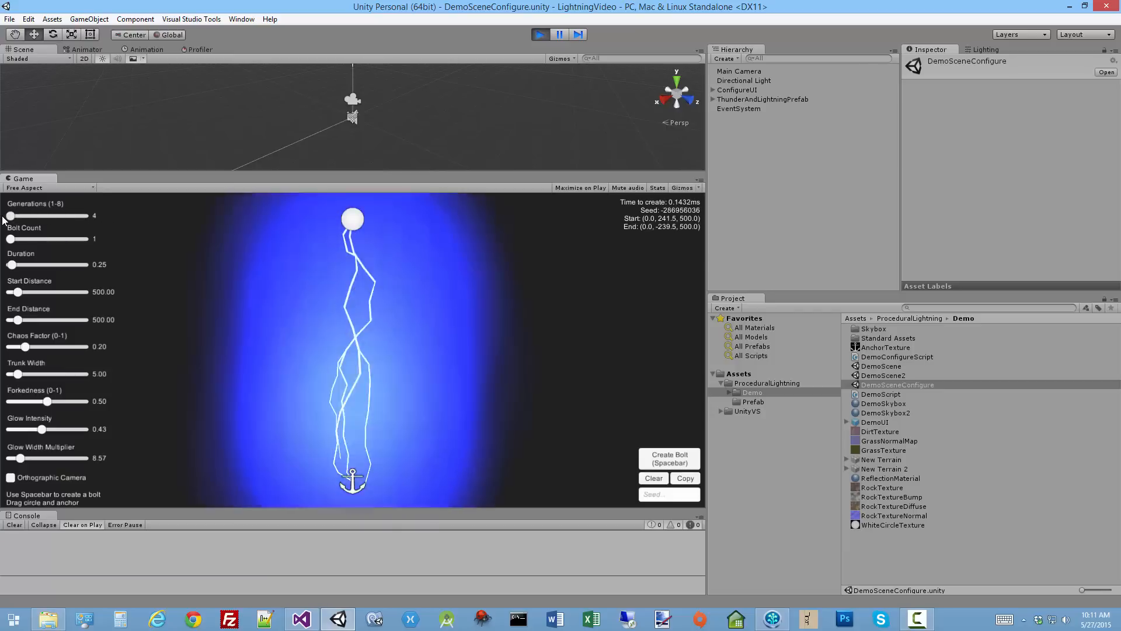
pyautogui.moveTo(11, 215); pyautogui.dragTo(48, 215)
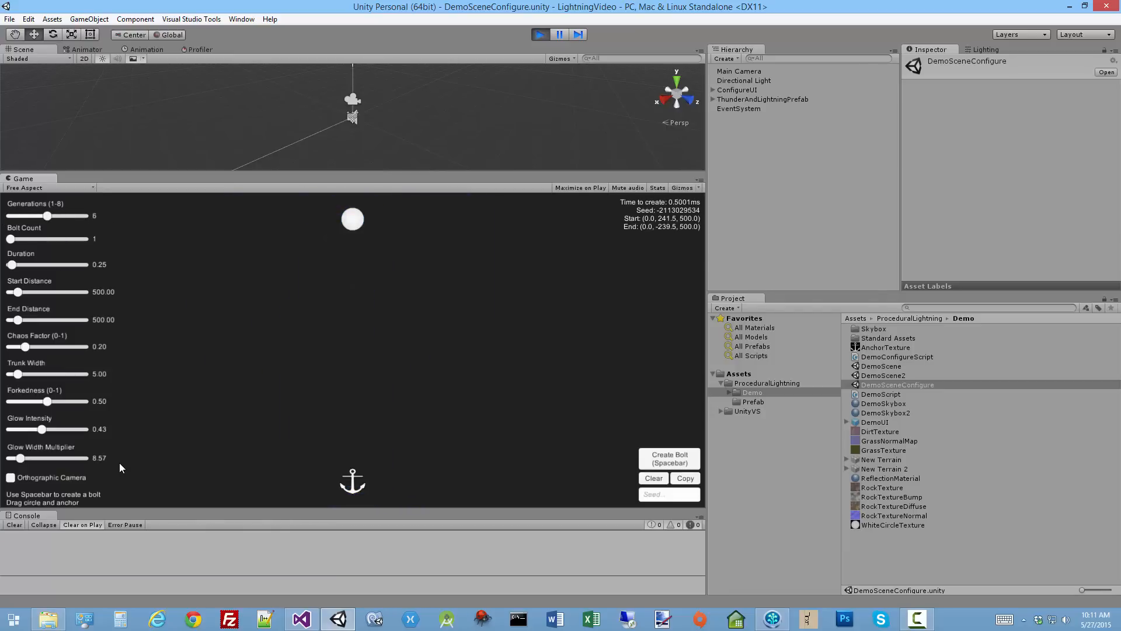
pyautogui.moveTo(41, 458); pyautogui.dragTo(17, 458)
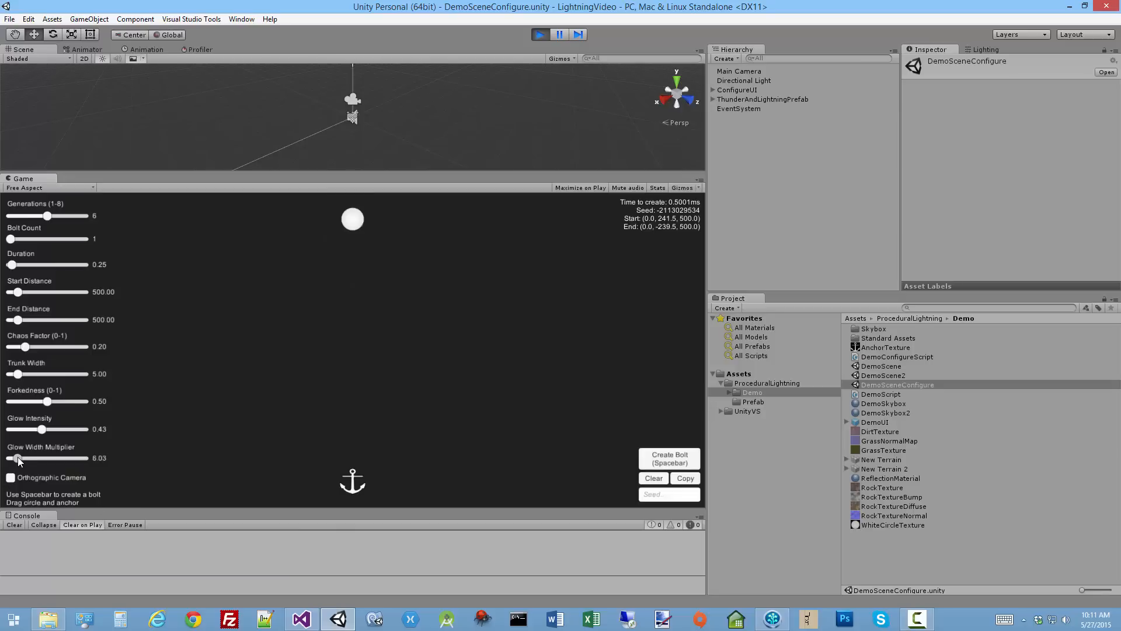
pyautogui.moveTo(43, 458); pyautogui.dragTo(16, 458)
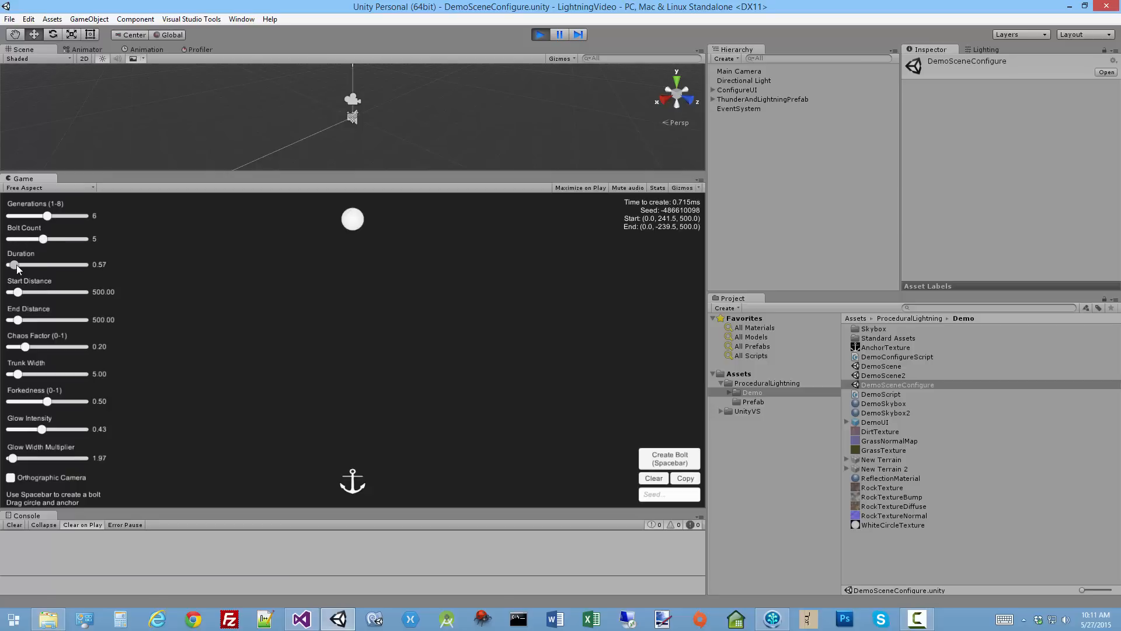
pyautogui.moveTo(12, 264); pyautogui.dragTo(21, 264)
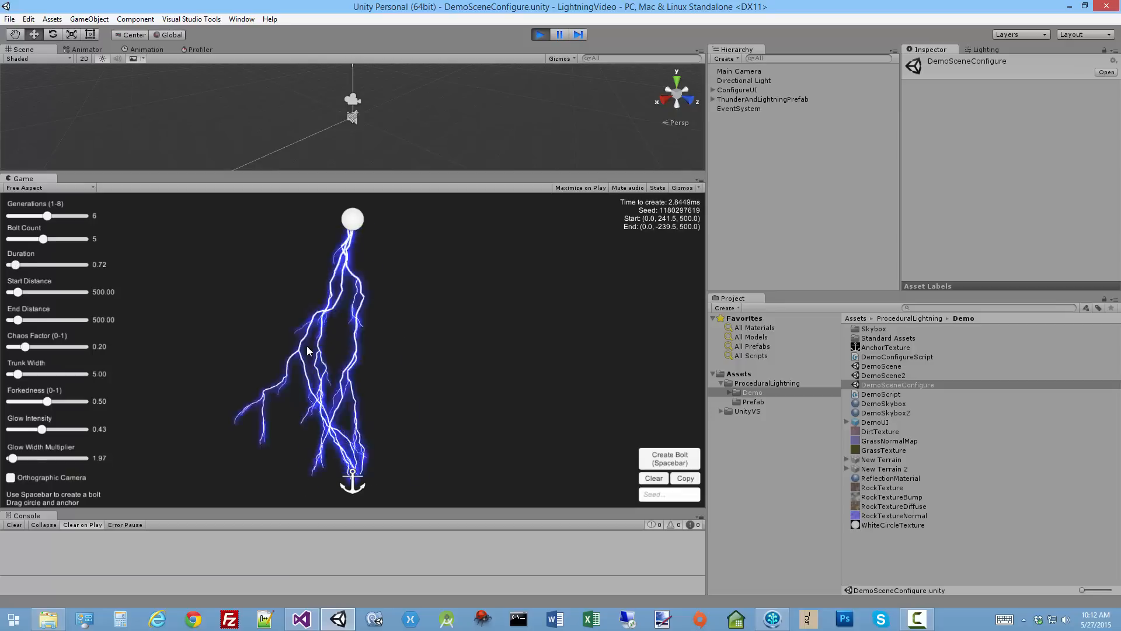
pyautogui.press('space')
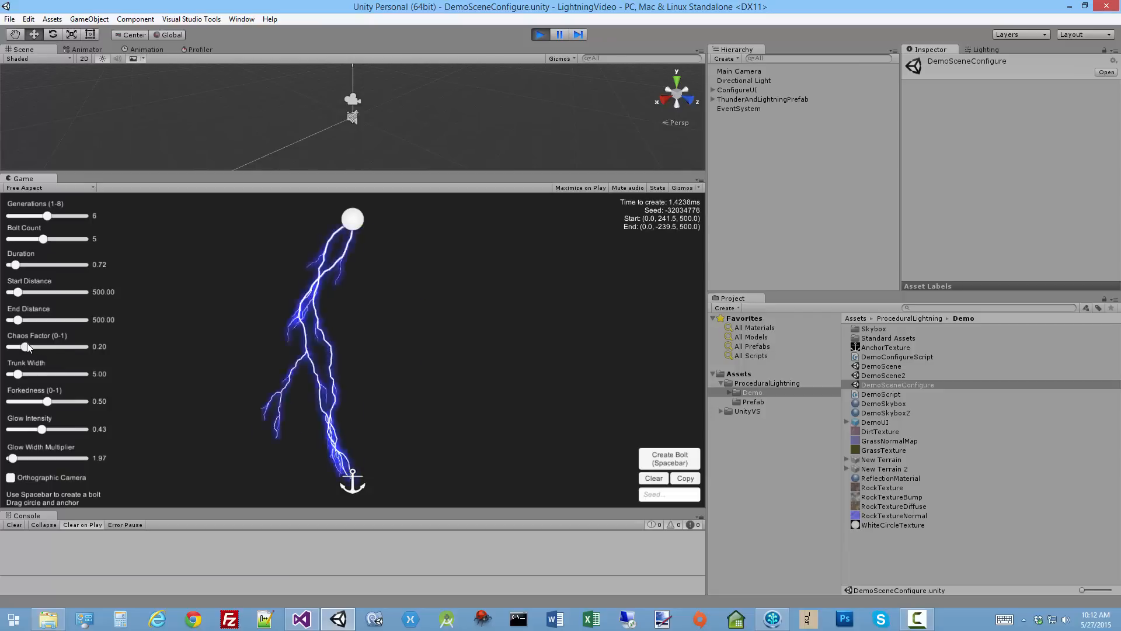
# Adjust chaos factor and trunk width to 10.55, clear the bolts and copy the lightning settings
pyautogui.moveTo(28, 347); pyautogui.dragTo(21, 347)
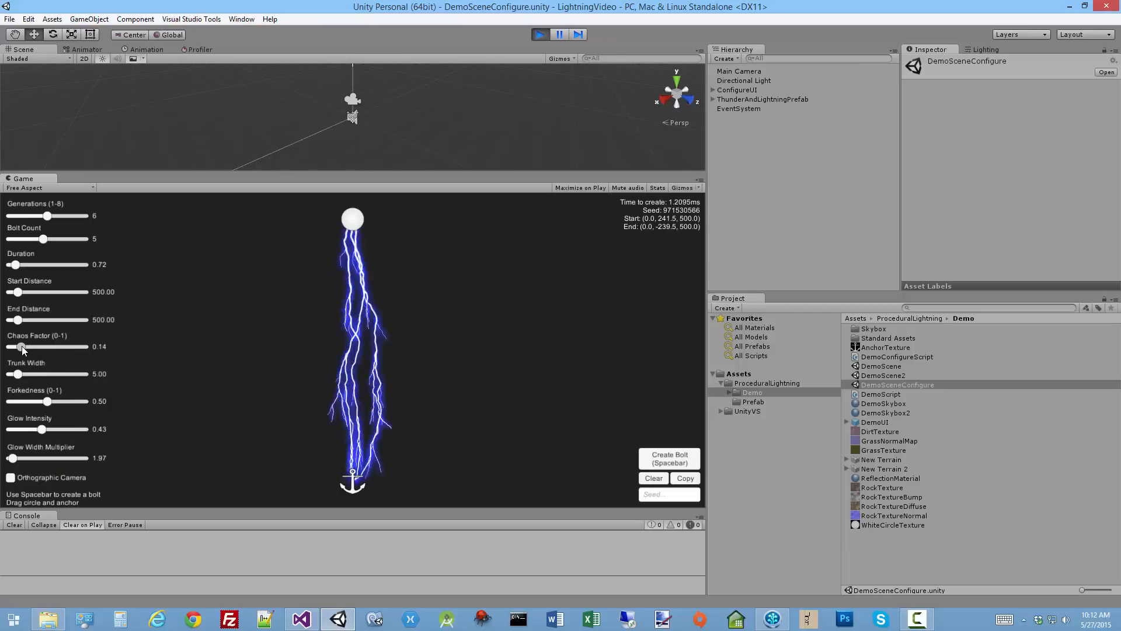
pyautogui.moveTo(21, 347); pyautogui.dragTo(12, 347)
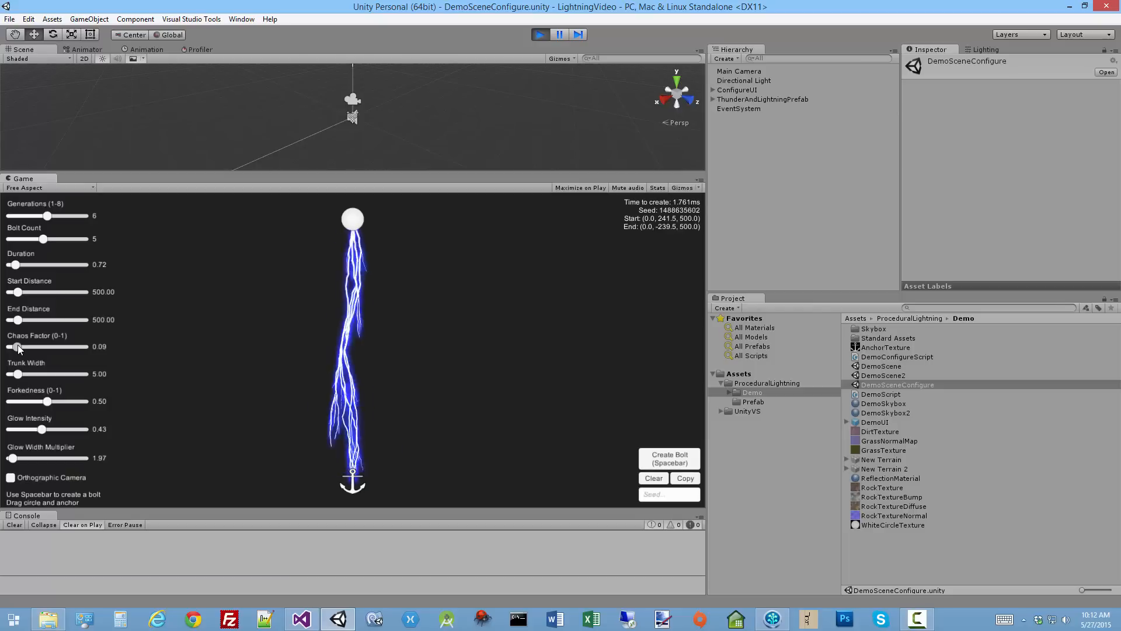
pyautogui.moveTo(17, 347); pyautogui.dragTo(36, 347)
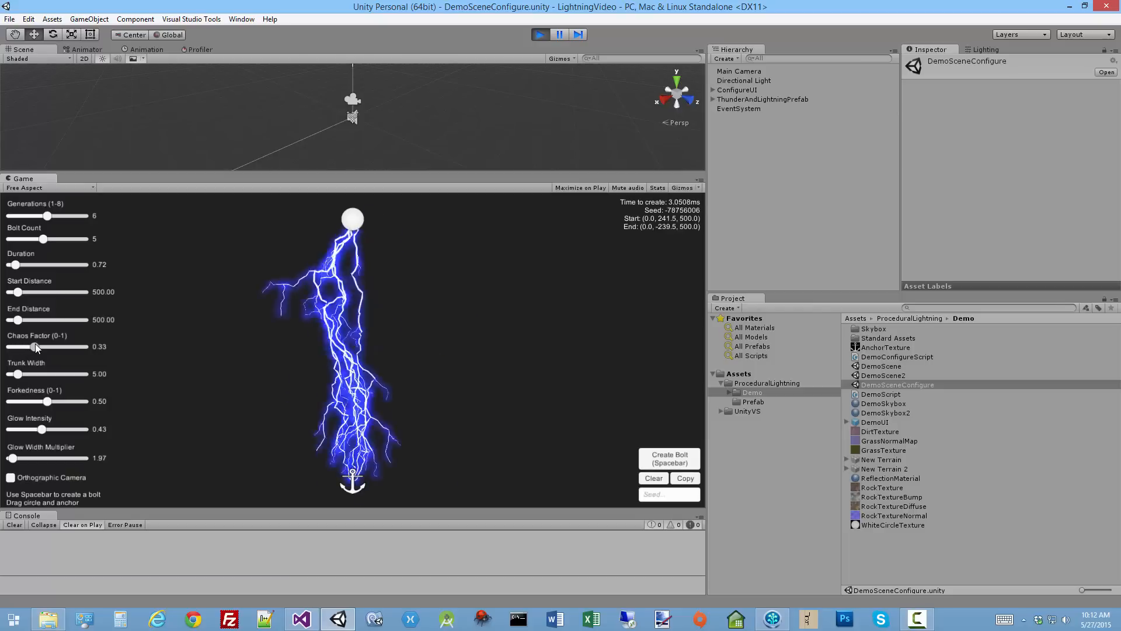
pyautogui.moveTo(38, 347); pyautogui.dragTo(32, 347)
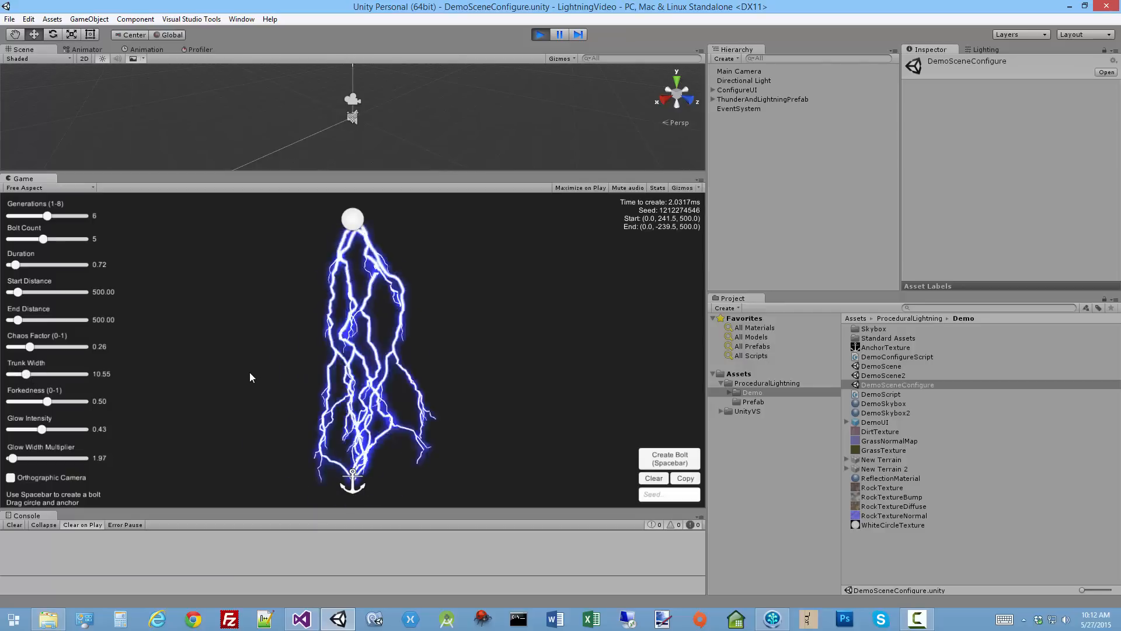
pyautogui.click(653, 477)
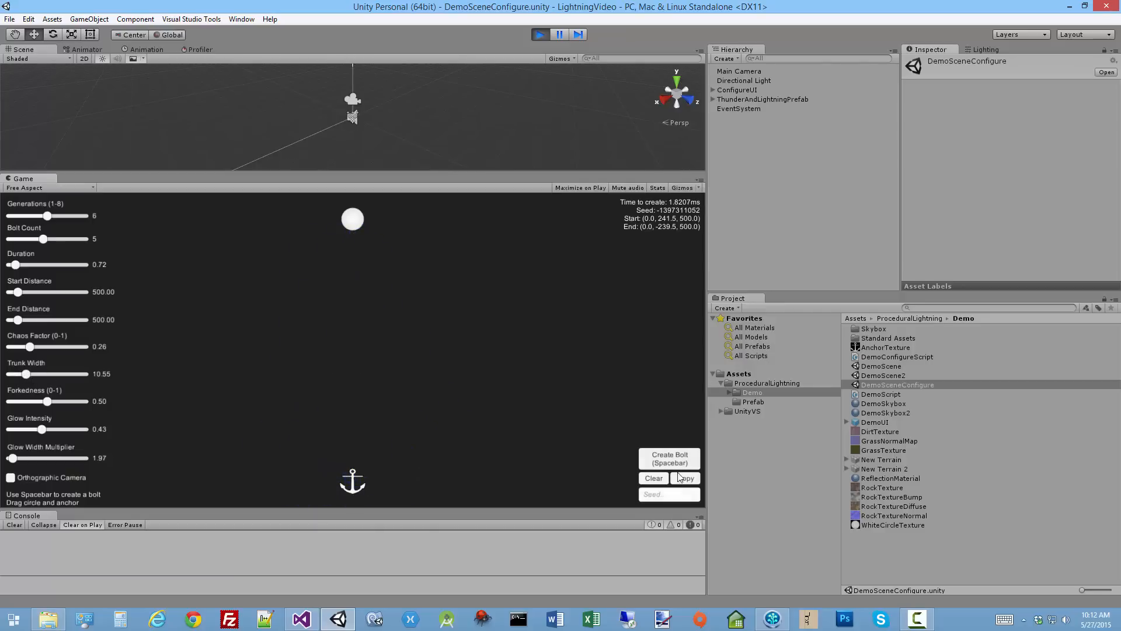
pyautogui.click(684, 478)
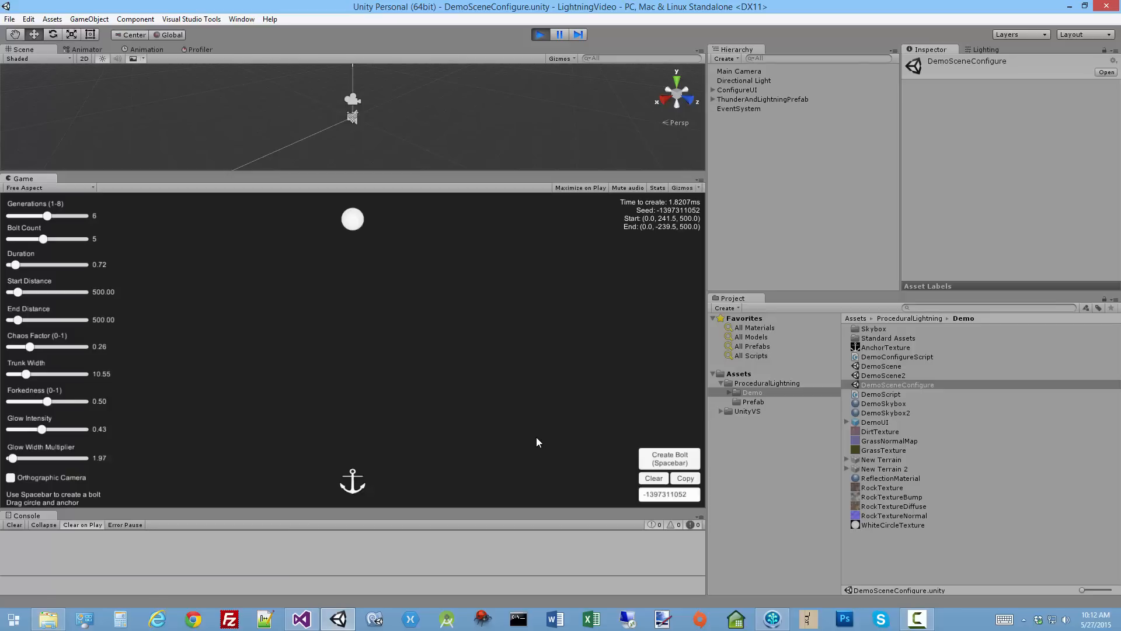
pyautogui.moveTo(467, 552)
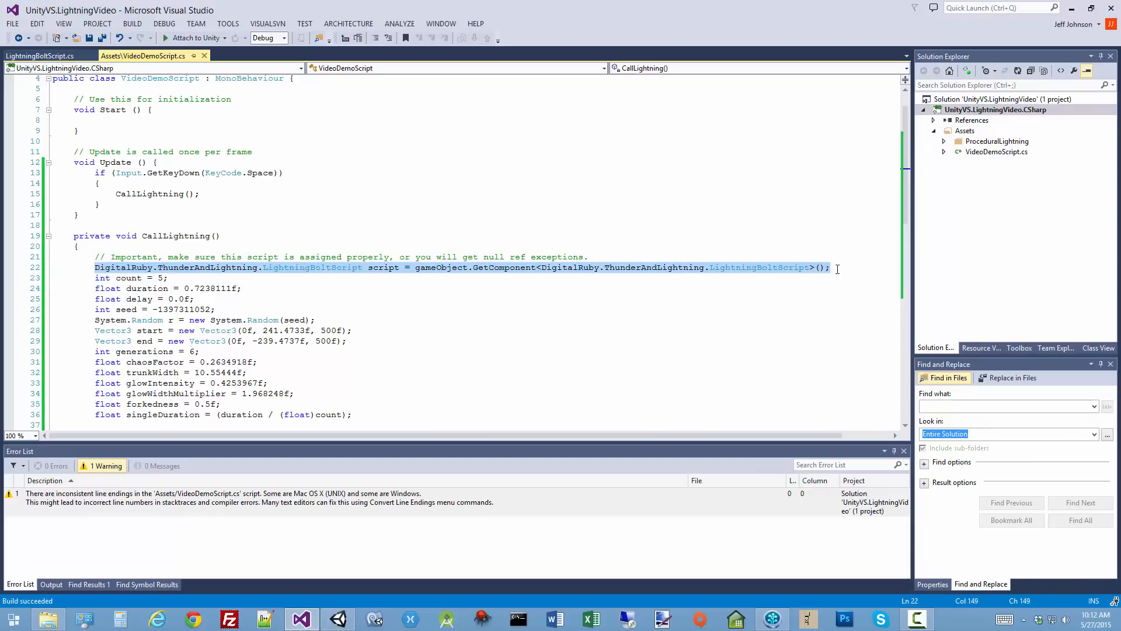
# Return to the Unity editor after pasting the settings into CallLightning
pyautogui.click(336, 619)
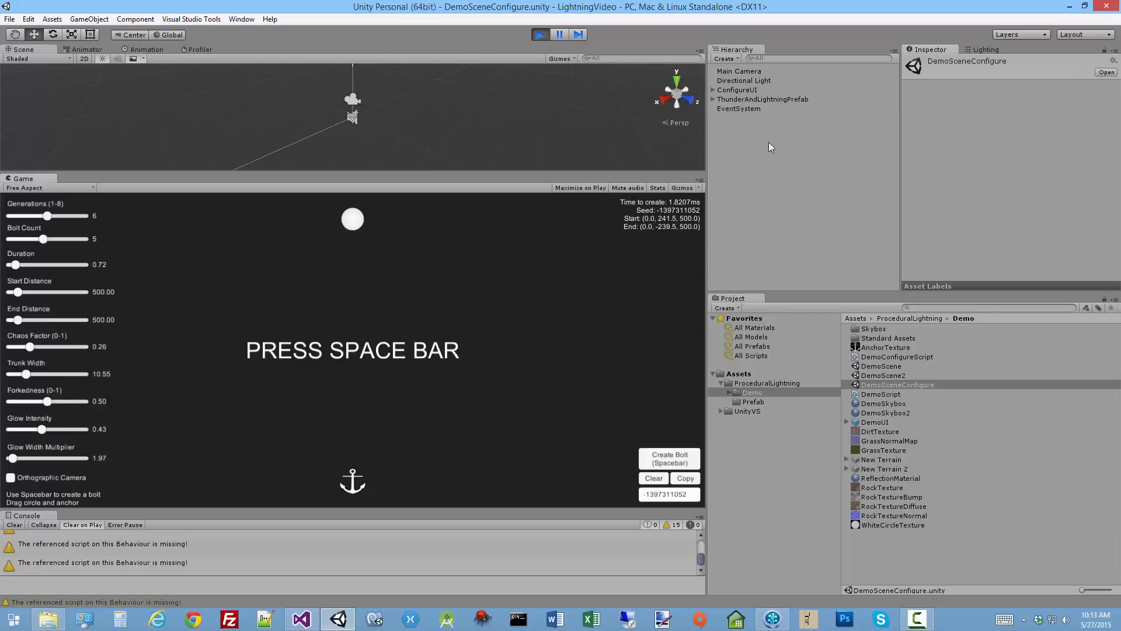
# Stop the demo, inspect Main Camera's Video Demo Script component and clear the console warnings
pyautogui.click(741, 71)
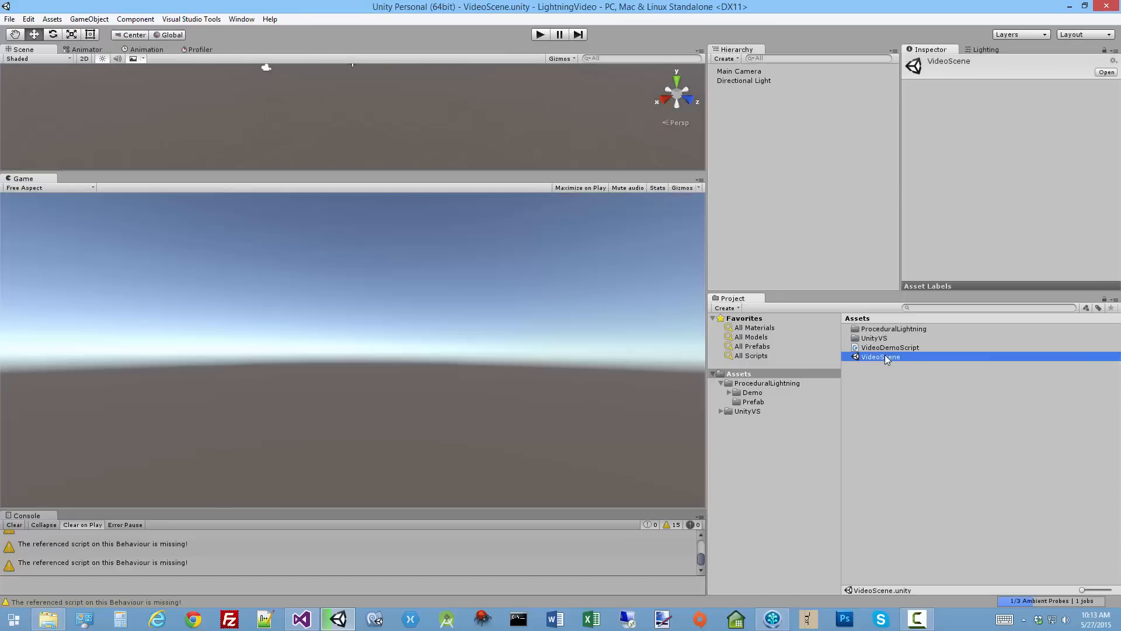
pyautogui.click(738, 71)
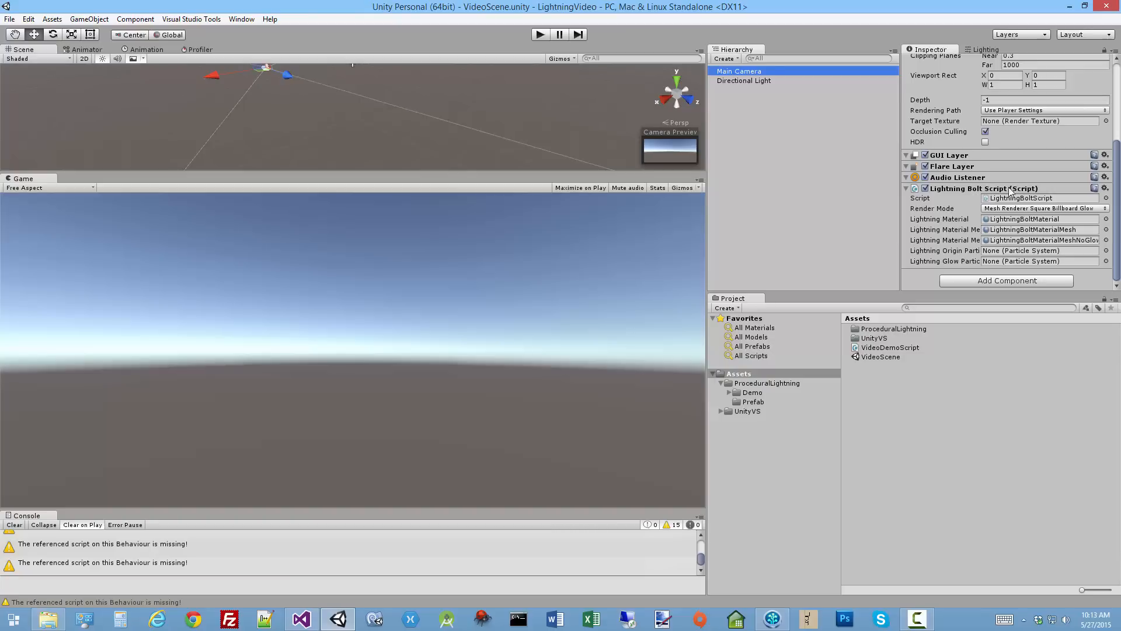
pyautogui.moveTo(881, 349)
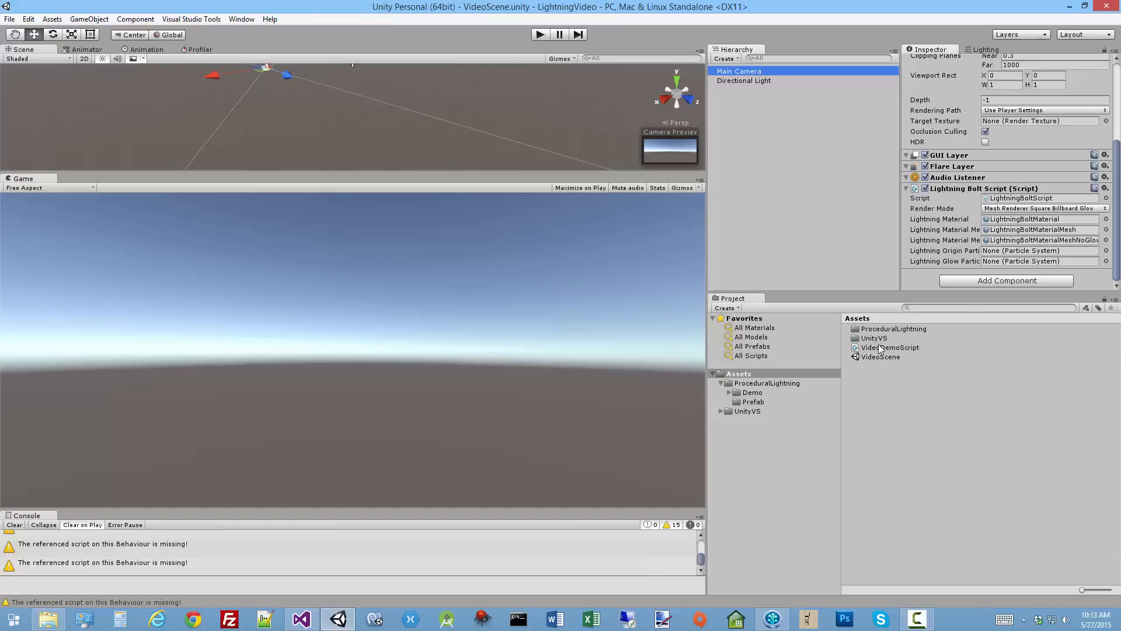
pyautogui.click(892, 347)
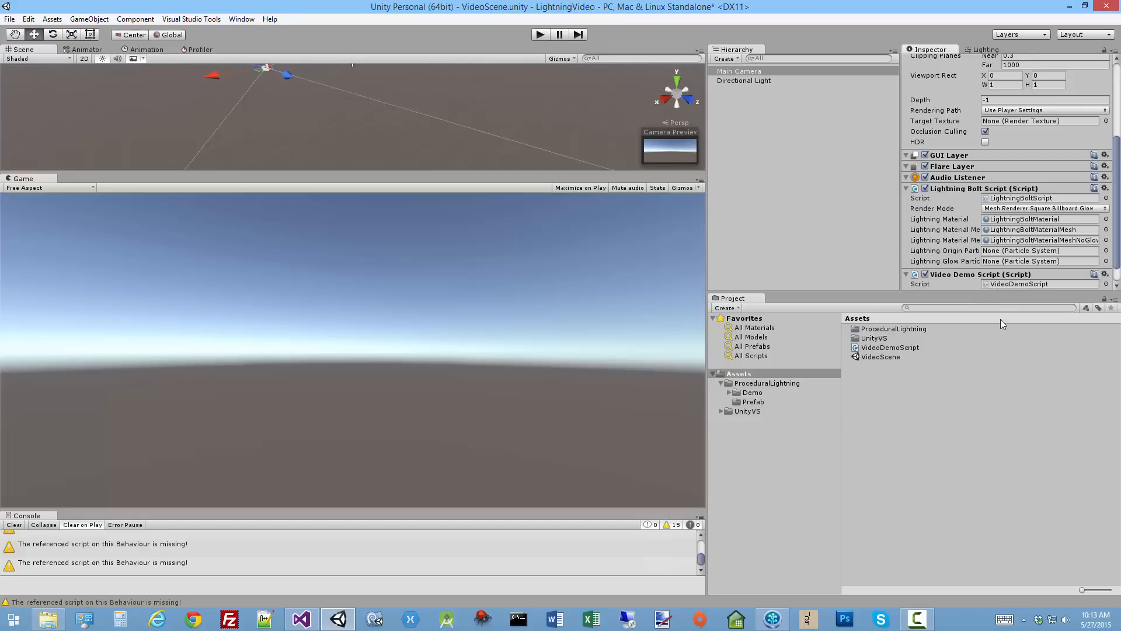
pyautogui.scroll(-3)
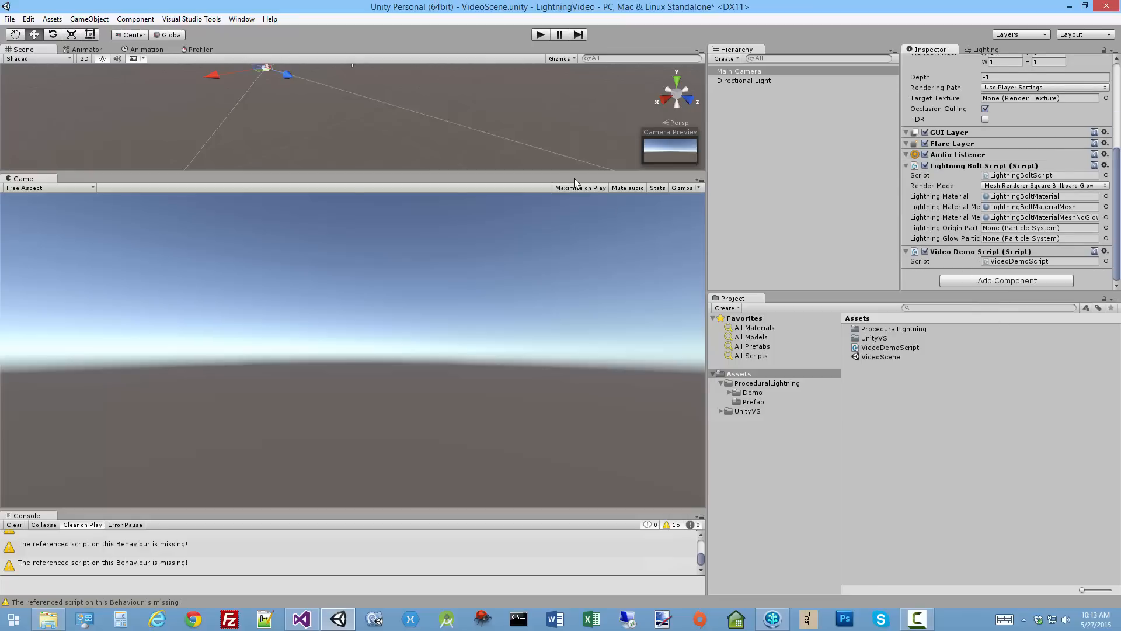
pyautogui.click(14, 525)
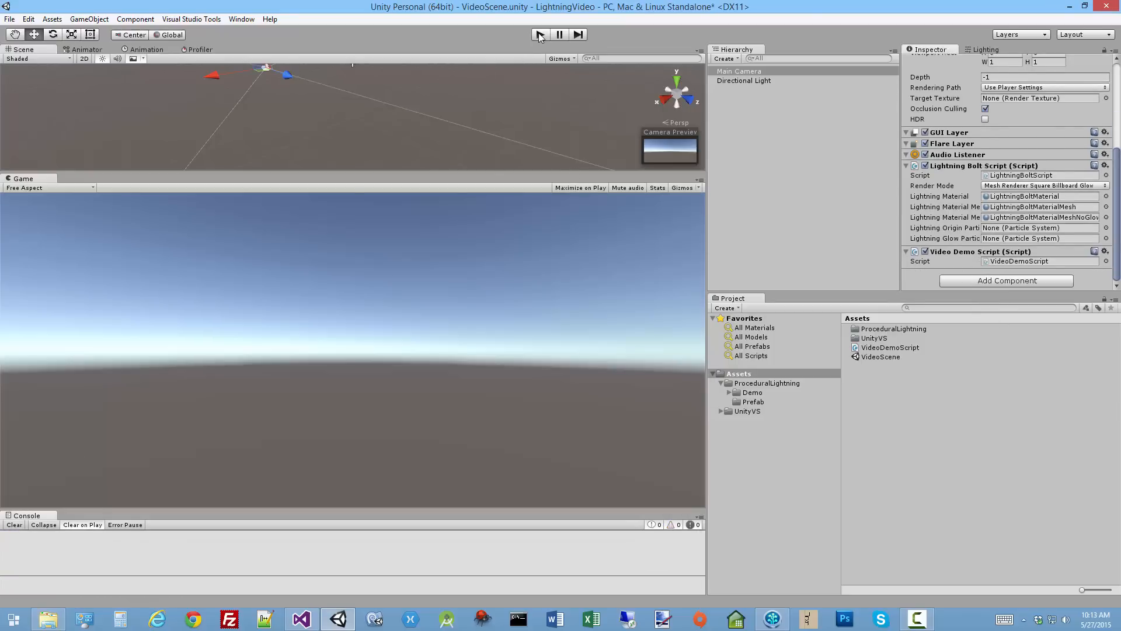
# Run VideoScene so the lightning bolt flashes in the Game view
pyautogui.click(539, 34)
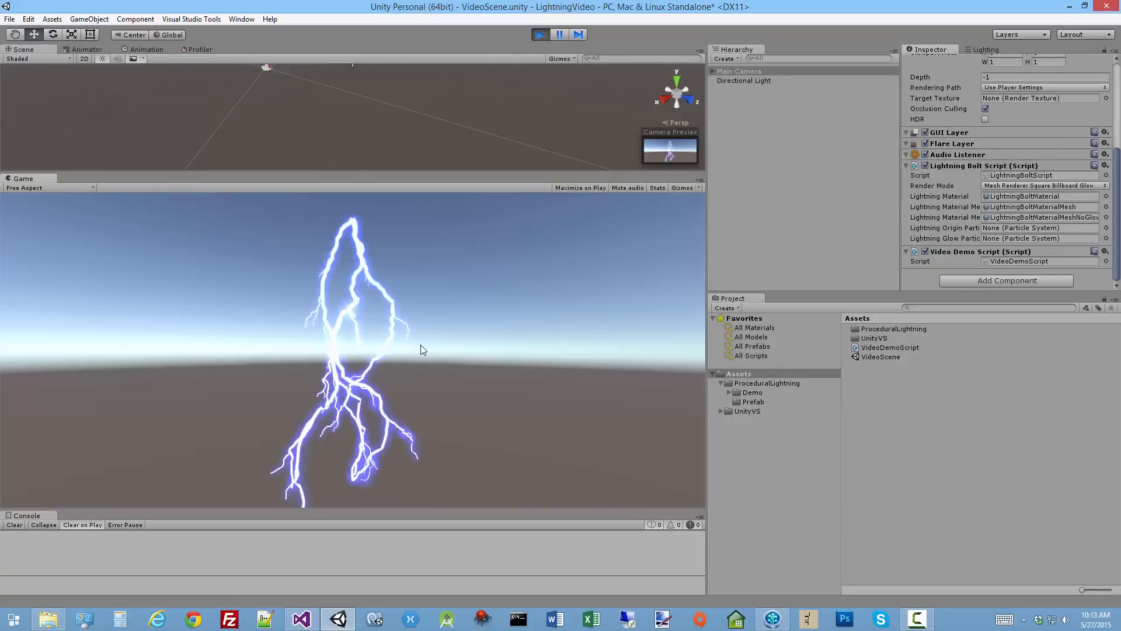
pyautogui.moveTo(528, 335)
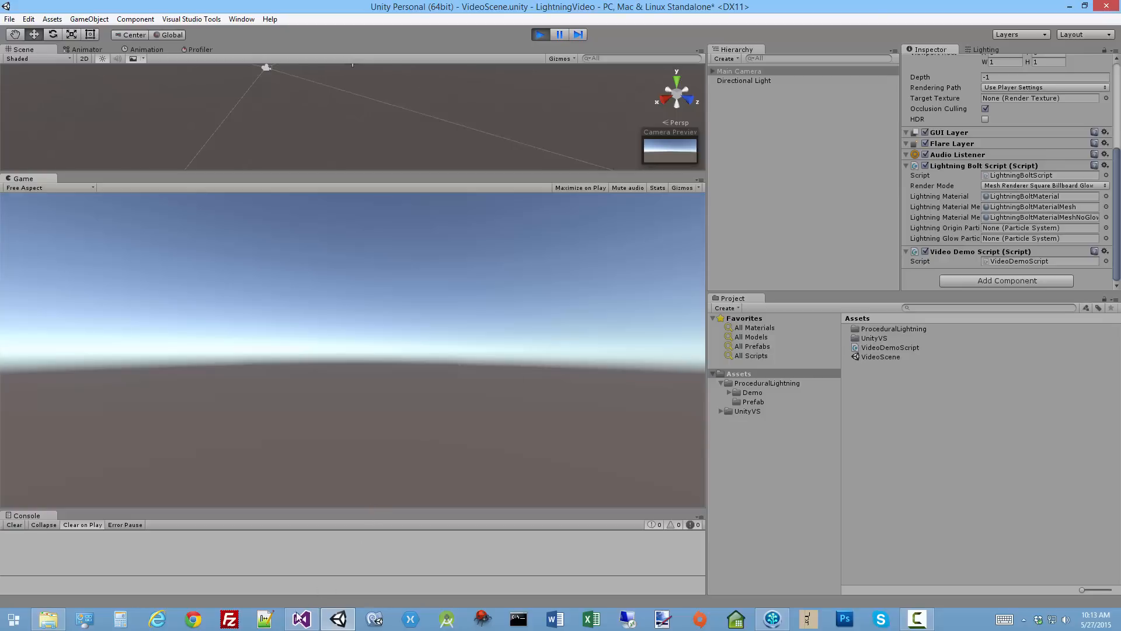
# Stop the running scene to return to edit mode
pyautogui.click(300, 617)
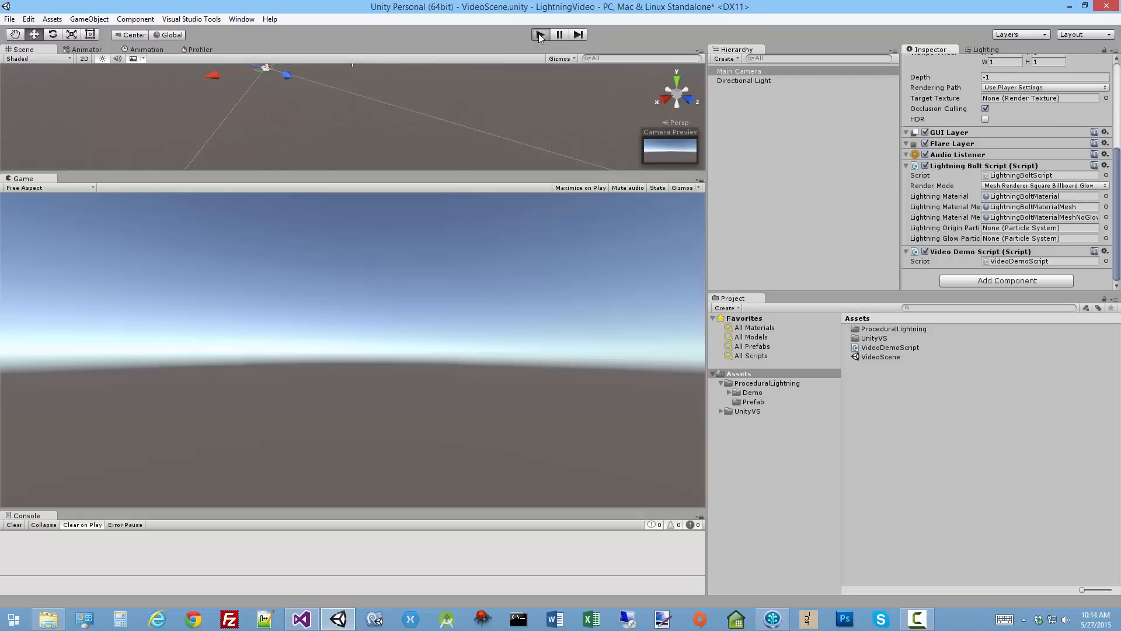
# Replay and stop the scene, then review CallLightning in Visual Studio and come back to Unity
pyautogui.click(540, 34)
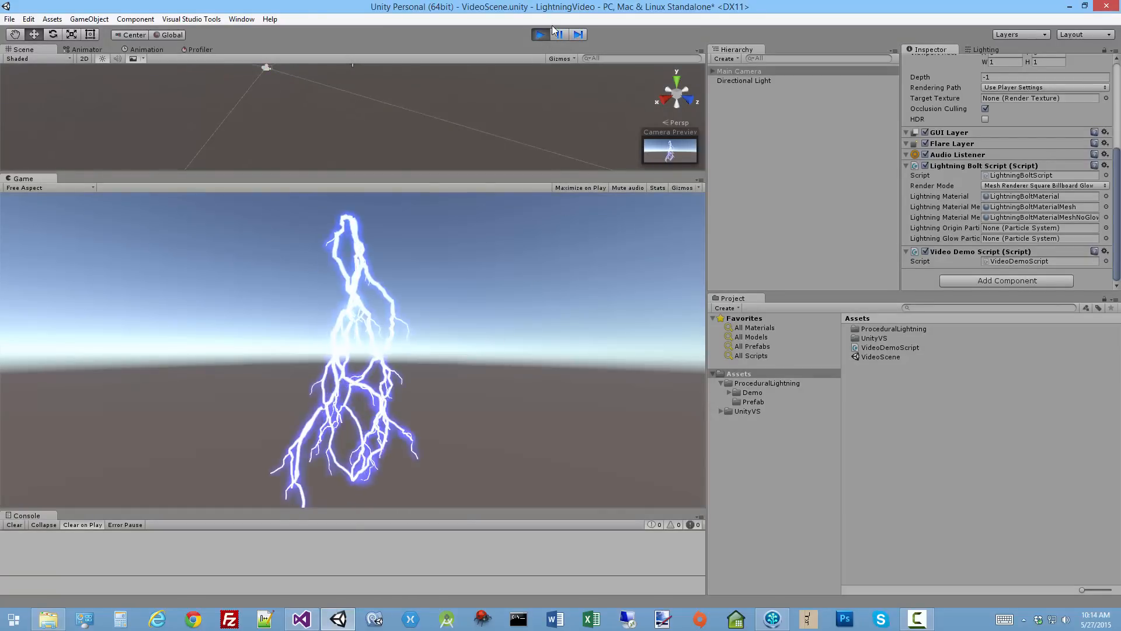
pyautogui.click(539, 34)
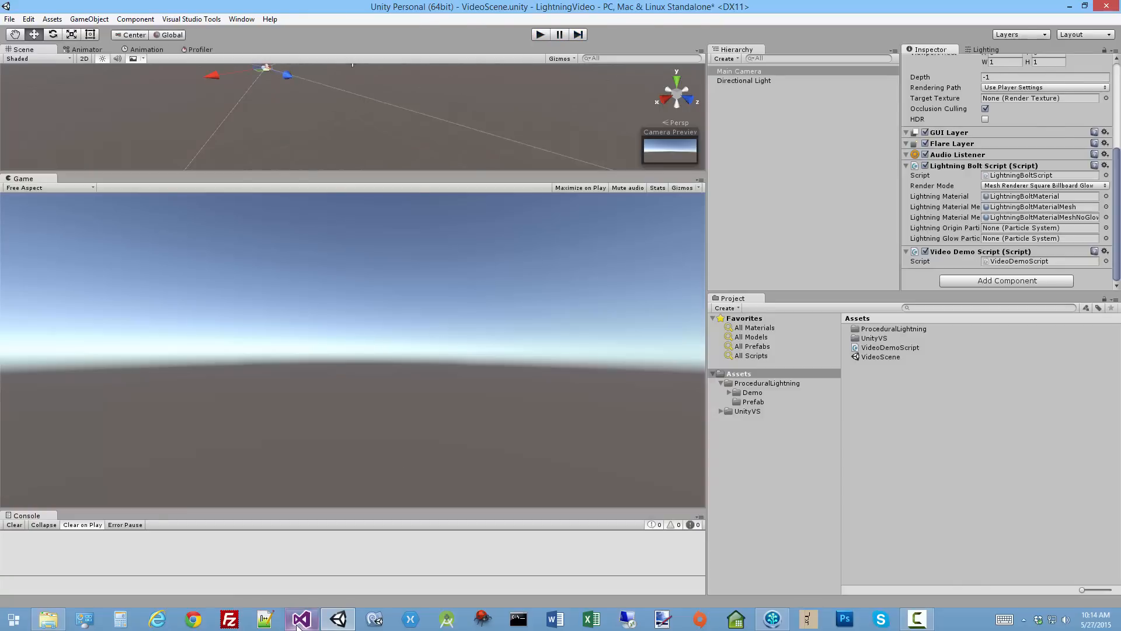
pyautogui.click(300, 619)
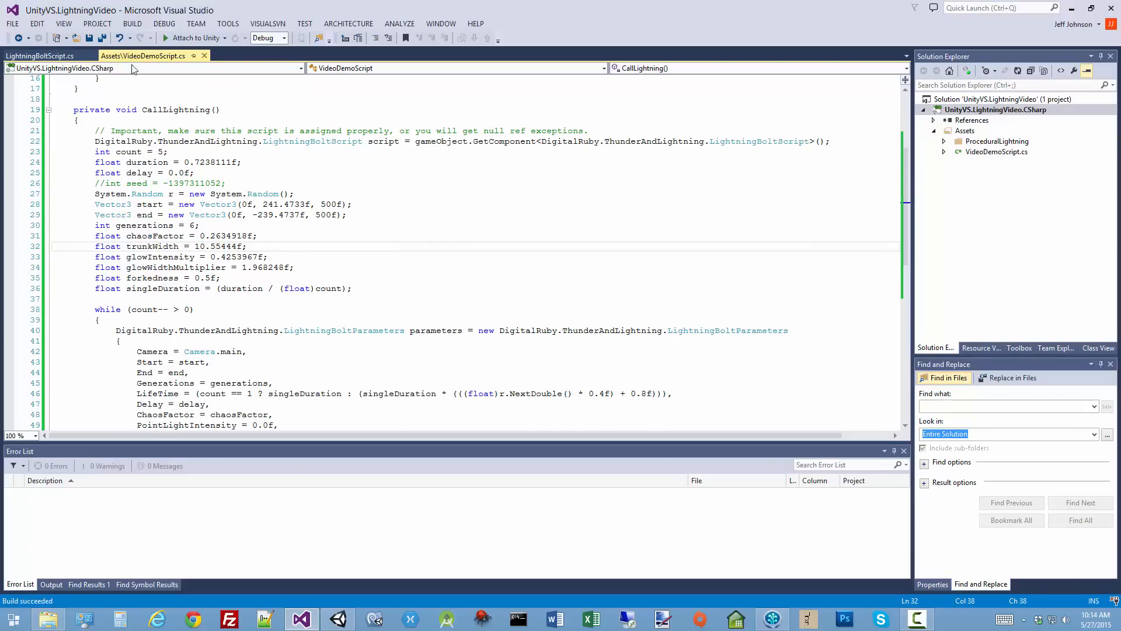
pyautogui.click(100, 37)
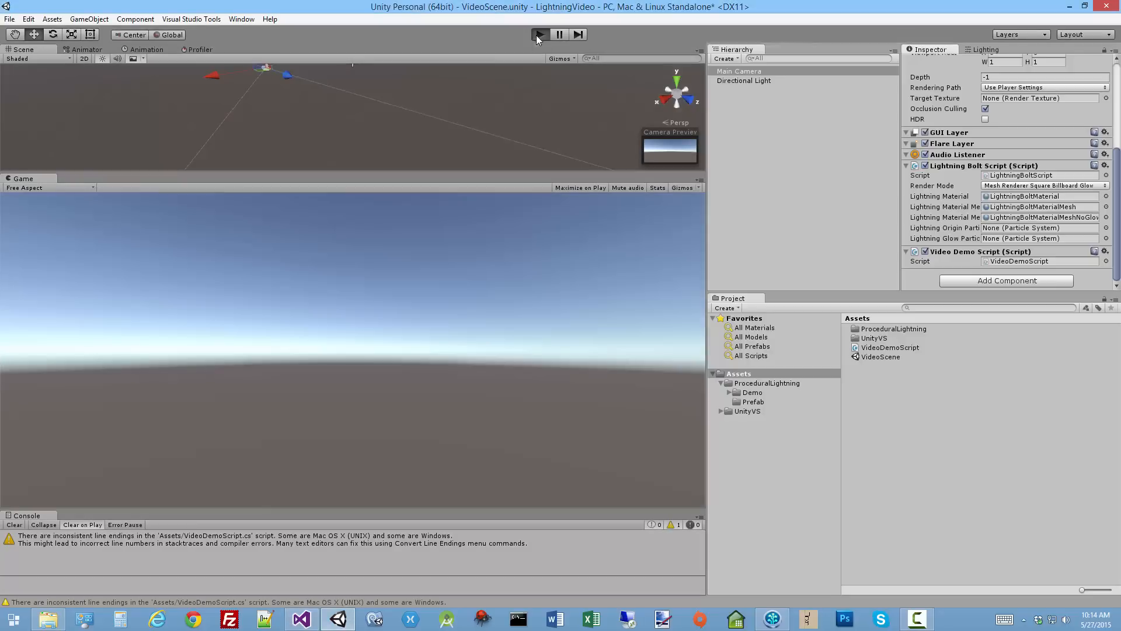
# Run VideoScene again with the seed commented out, confirming no console warnings
pyautogui.click(539, 34)
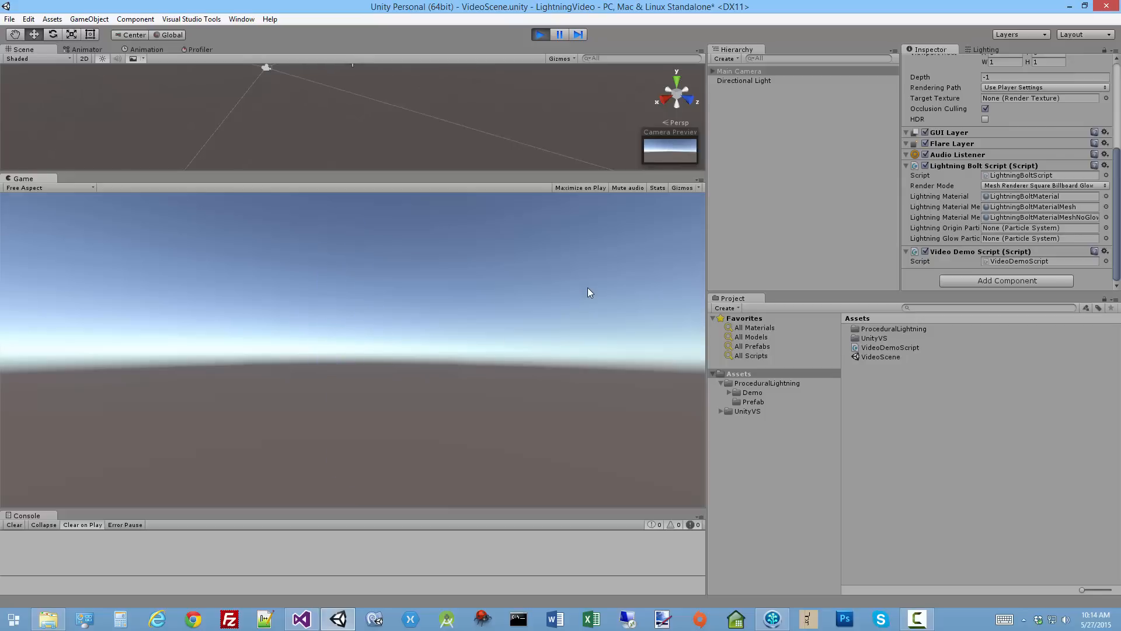
pyautogui.moveTo(562, 399)
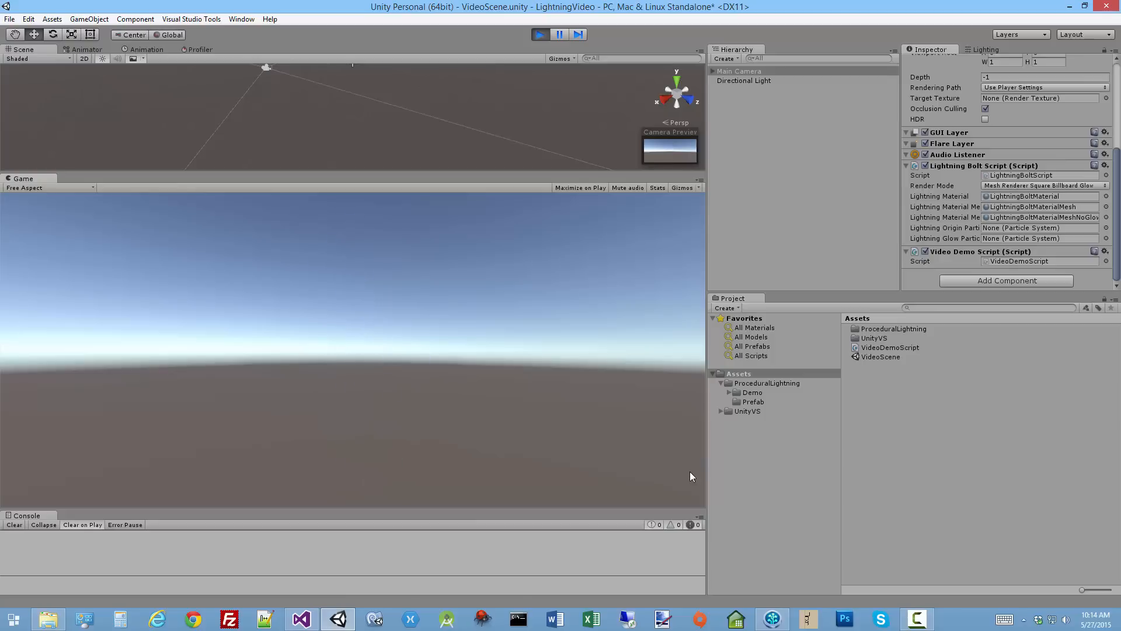
pyautogui.moveTo(640, 460)
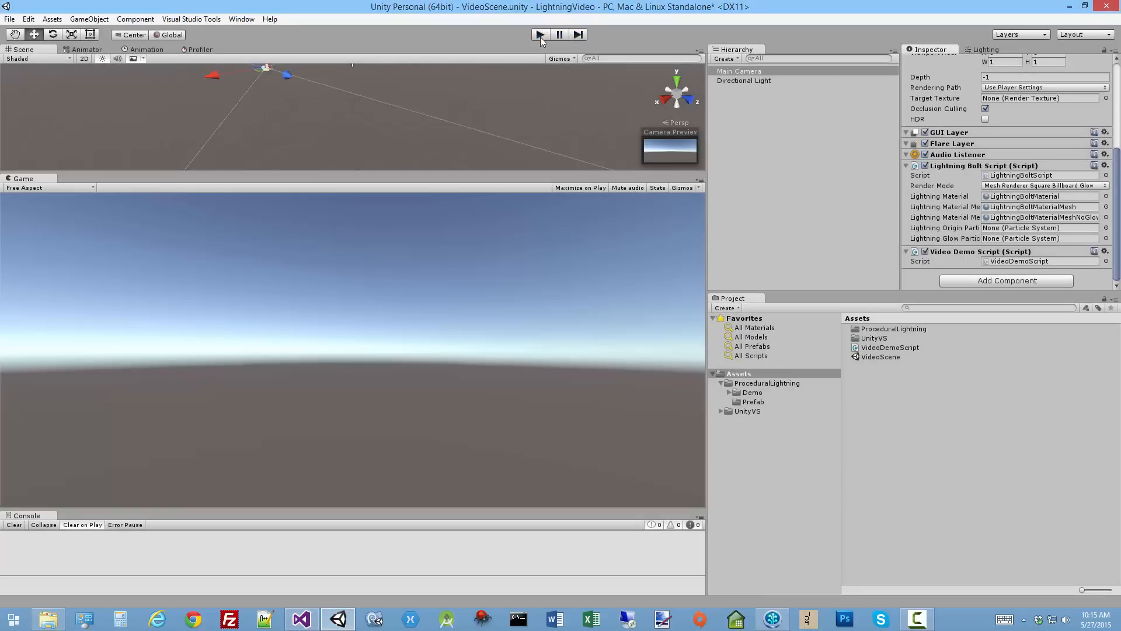
# Test-run and stop the scene, then set the lightning start point to (500f, 241.4733f, 500f) and save
pyautogui.click(539, 34)
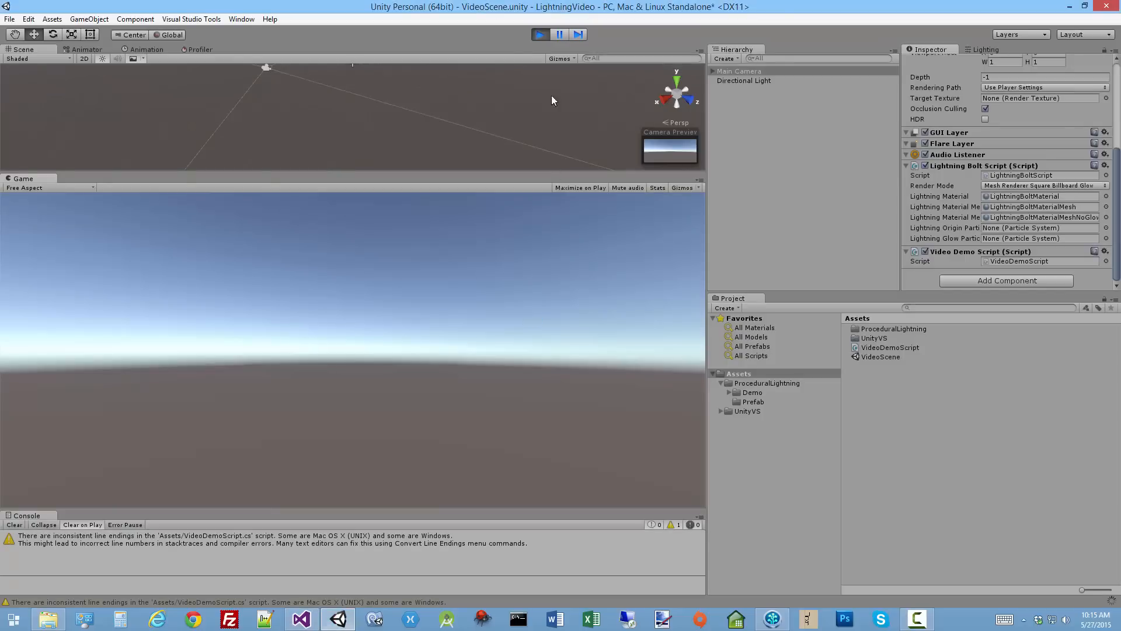
pyautogui.click(540, 34)
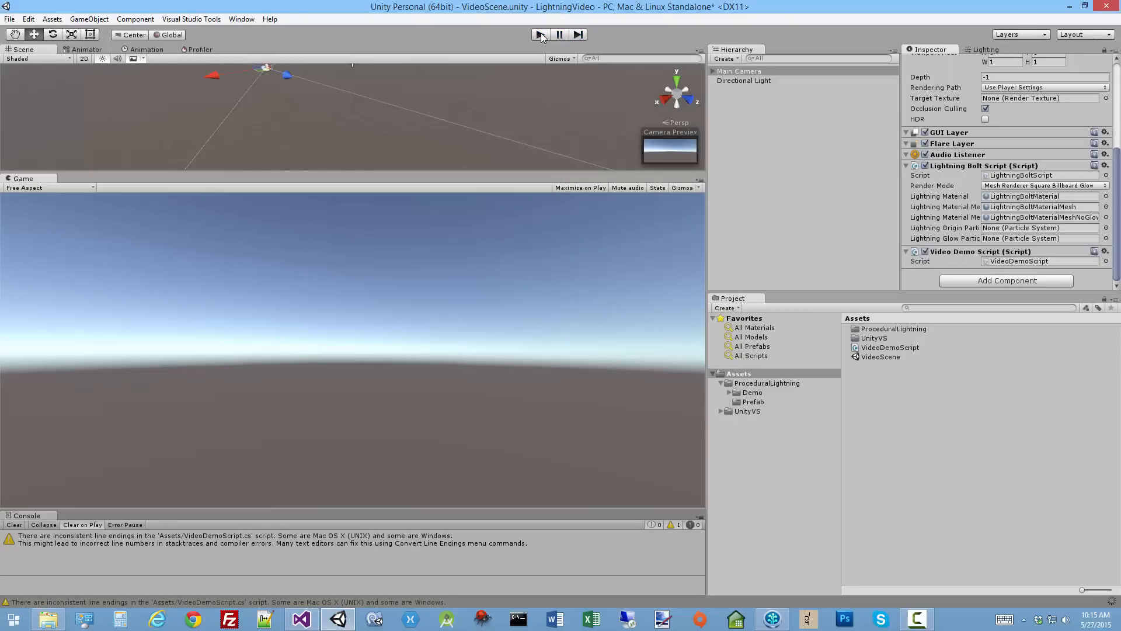
pyautogui.click(540, 34)
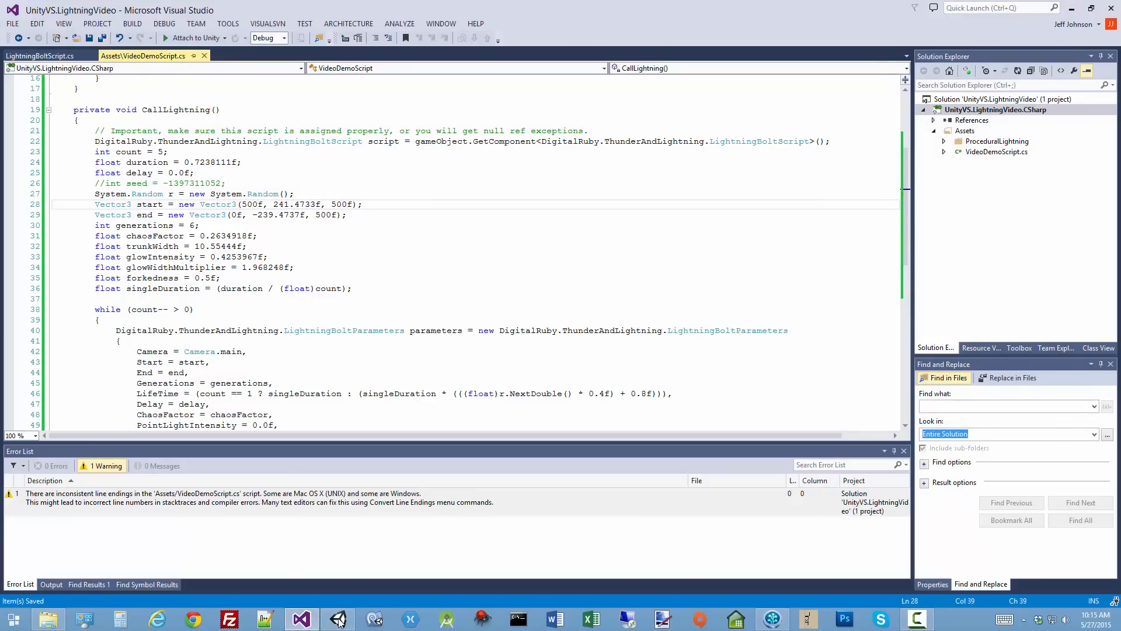
pyautogui.click(338, 619)
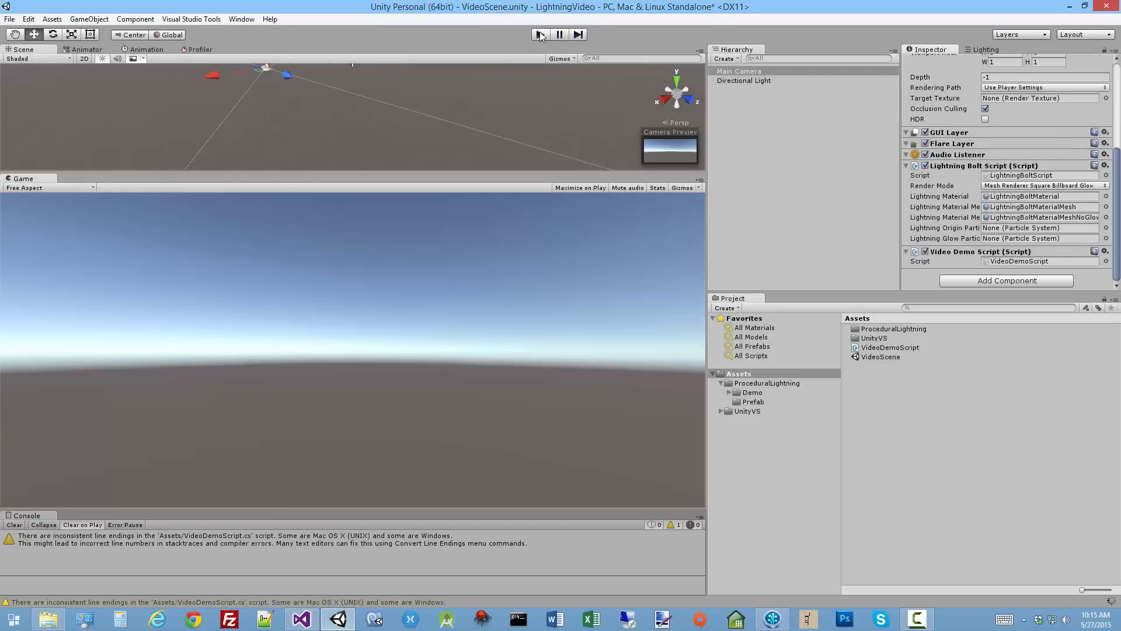
pyautogui.click(539, 34)
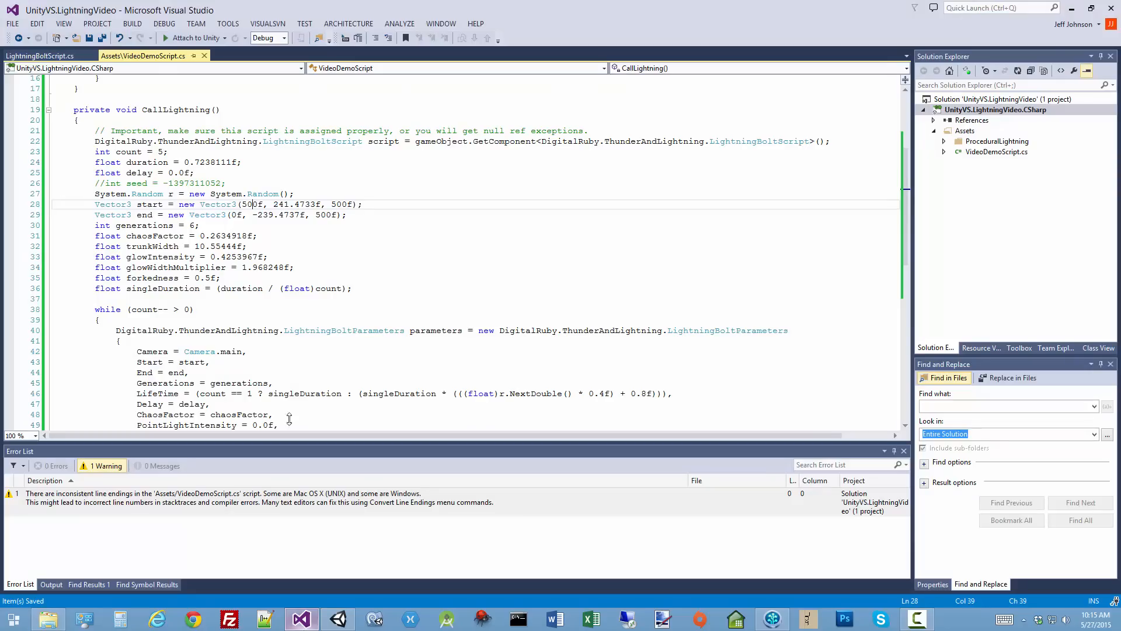
pyautogui.scroll(-3)
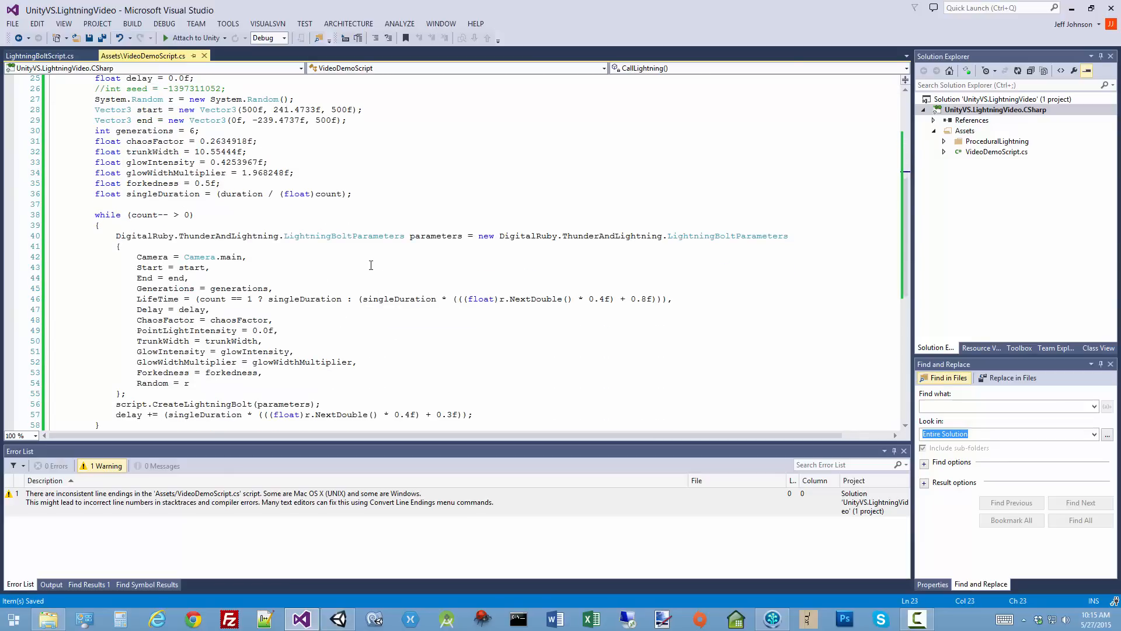
pyautogui.moveTo(449, 334)
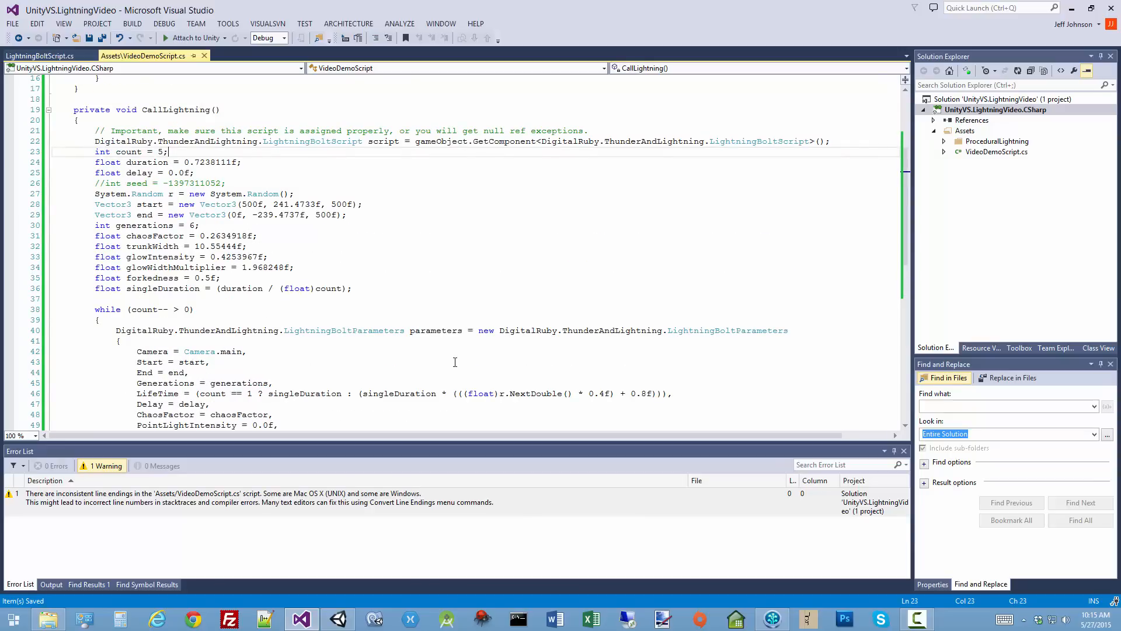
pyautogui.moveTo(338, 619)
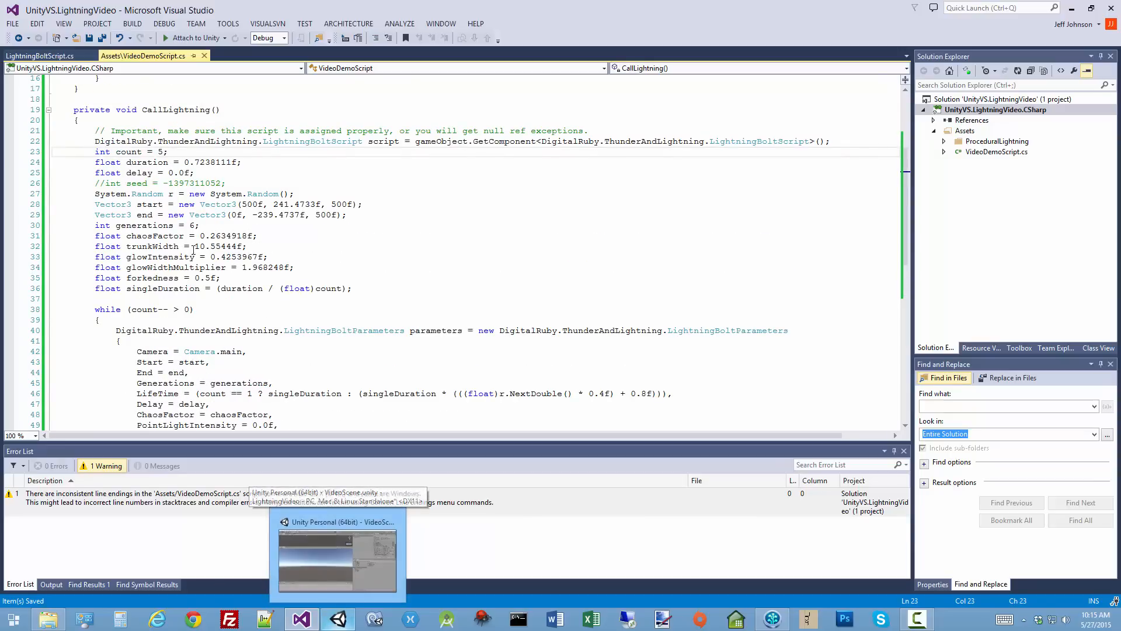
pyautogui.moveTo(94, 204); pyautogui.dragTo(346, 215)
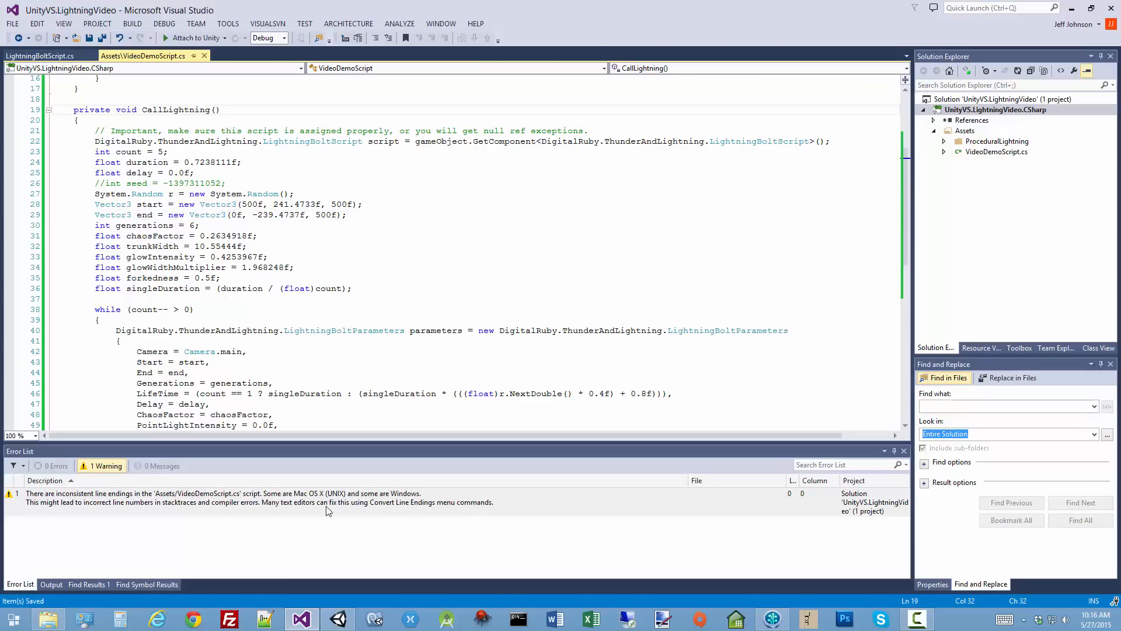
pyautogui.moveTo(343, 540)
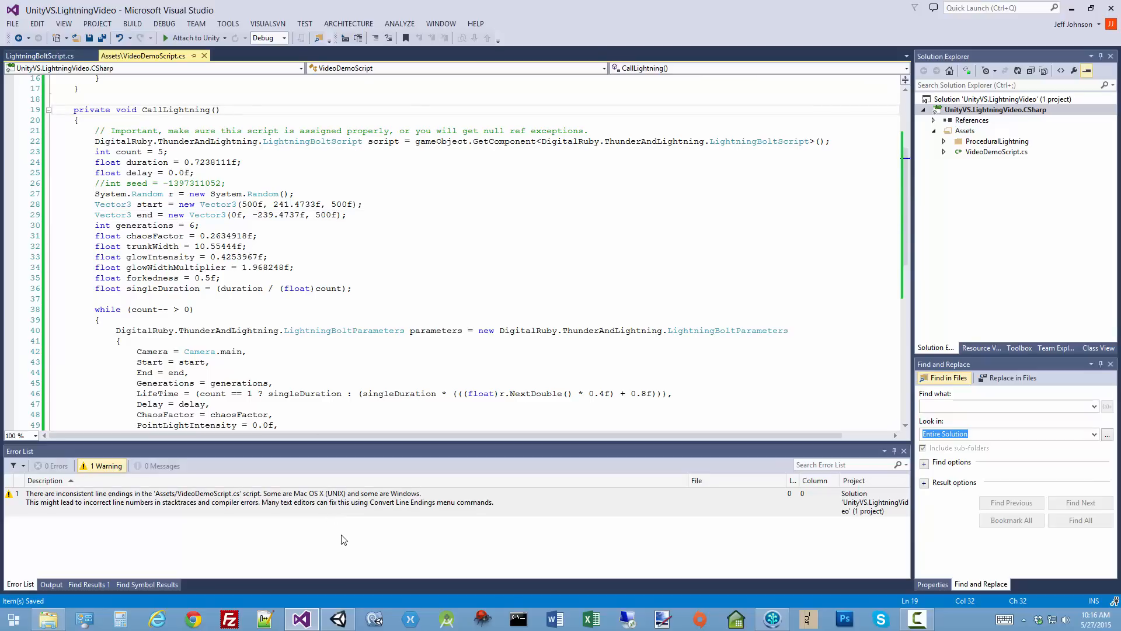
pyautogui.moveTo(371, 550)
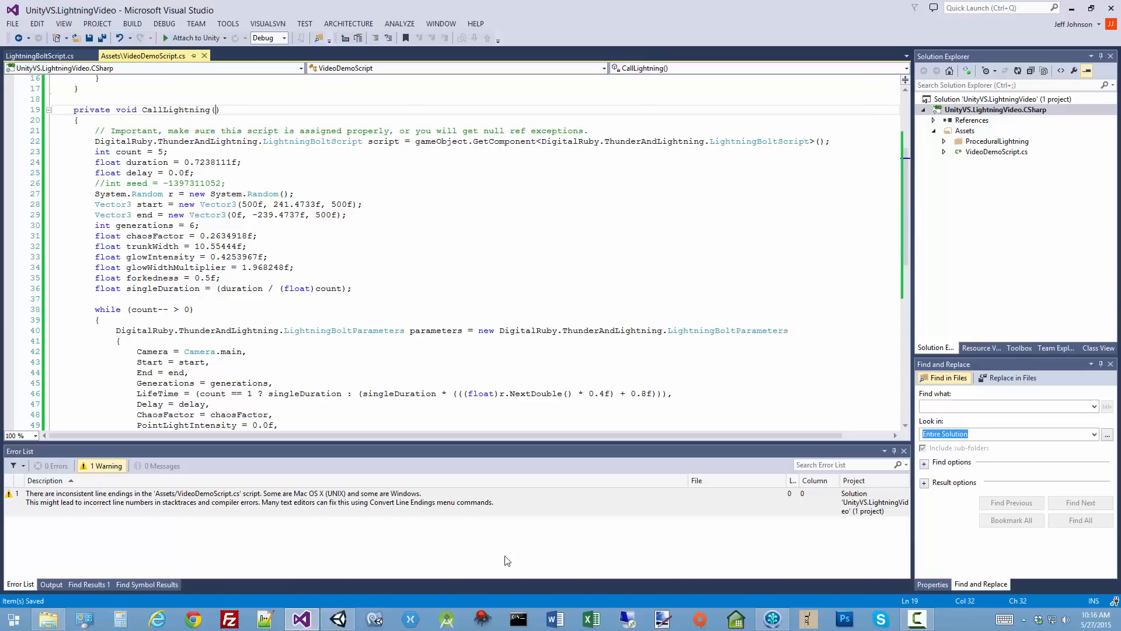
pyautogui.moveTo(312, 387)
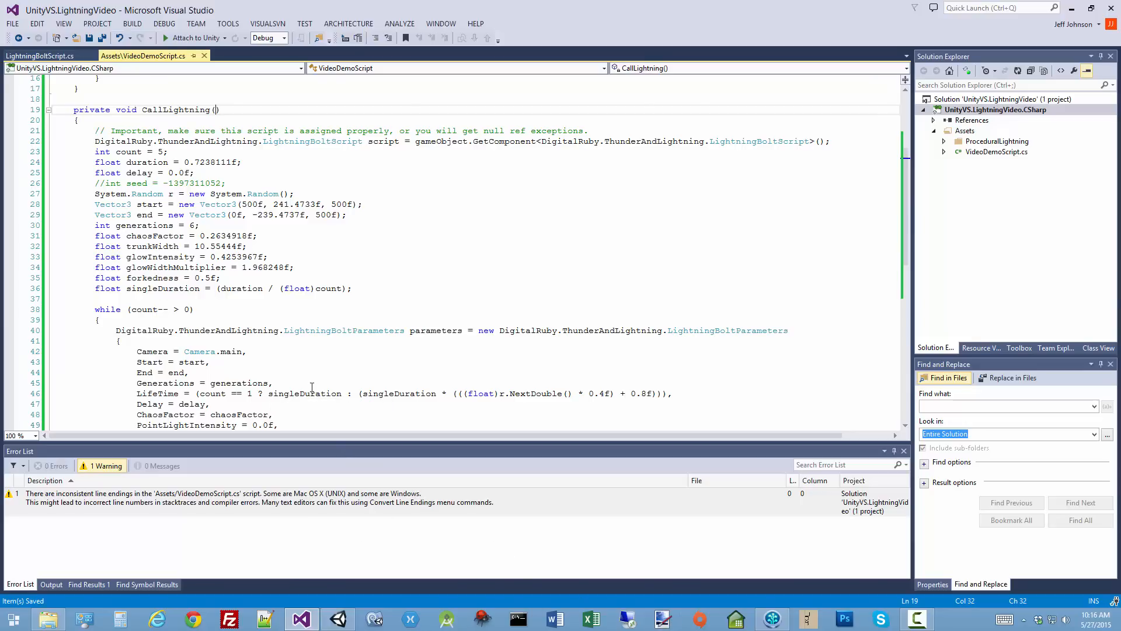
pyautogui.click(190, 371)
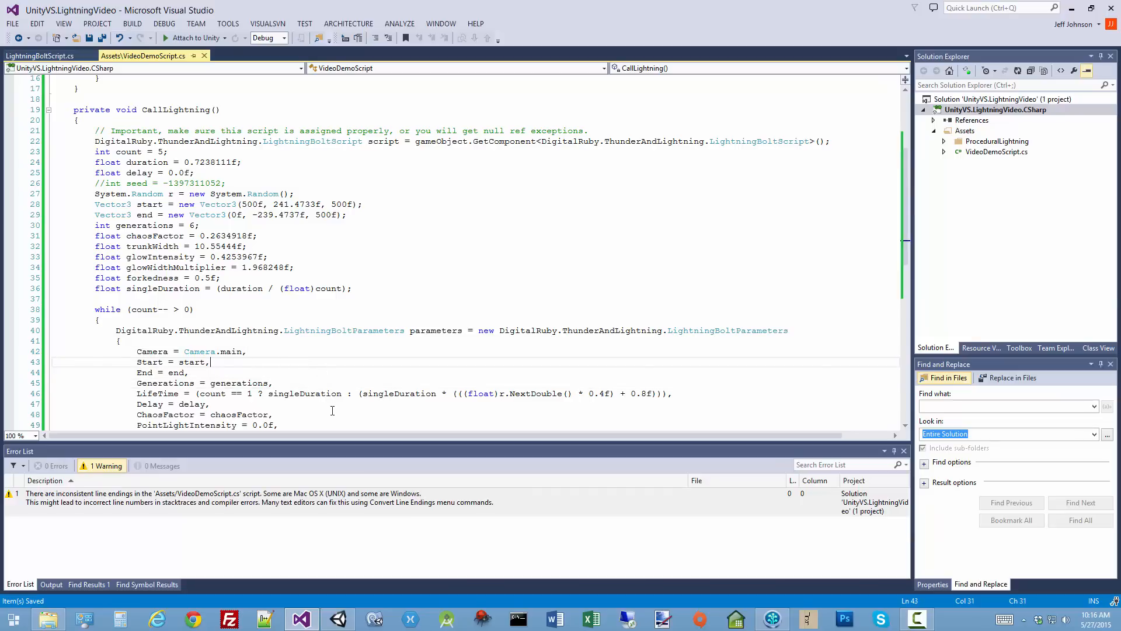
pyautogui.scroll(-3)
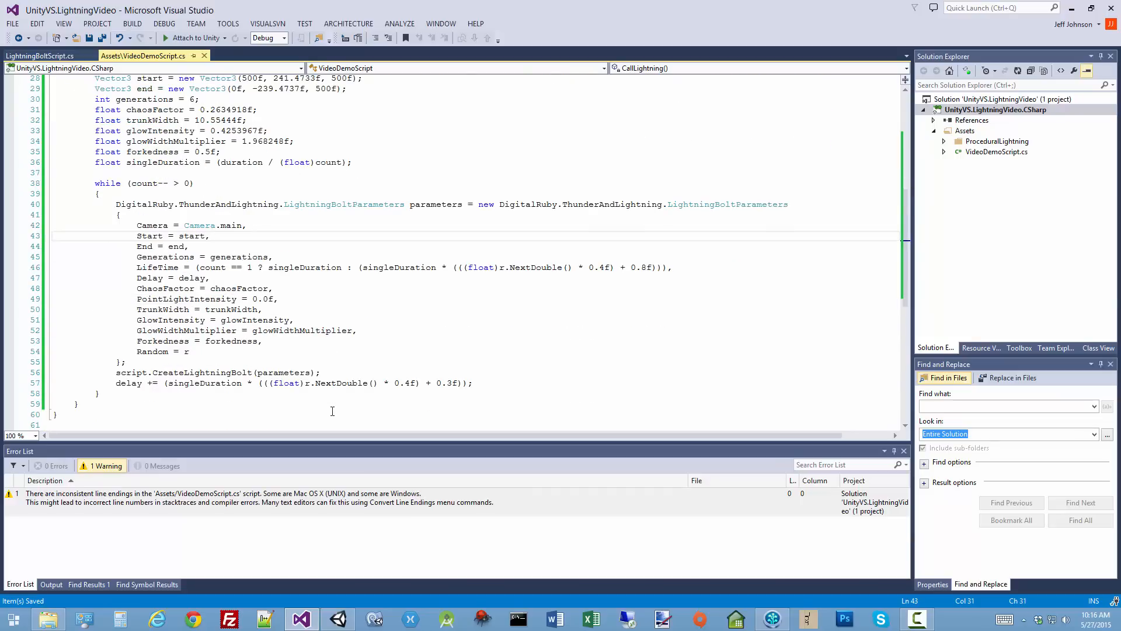